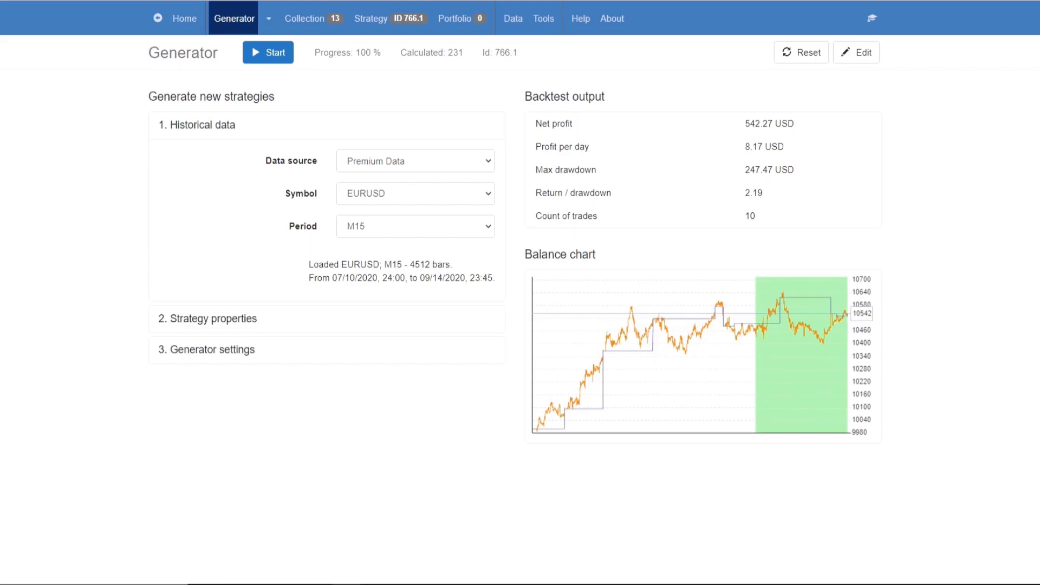
{"action": "mouse_move", "coordinate": [314, 37]}
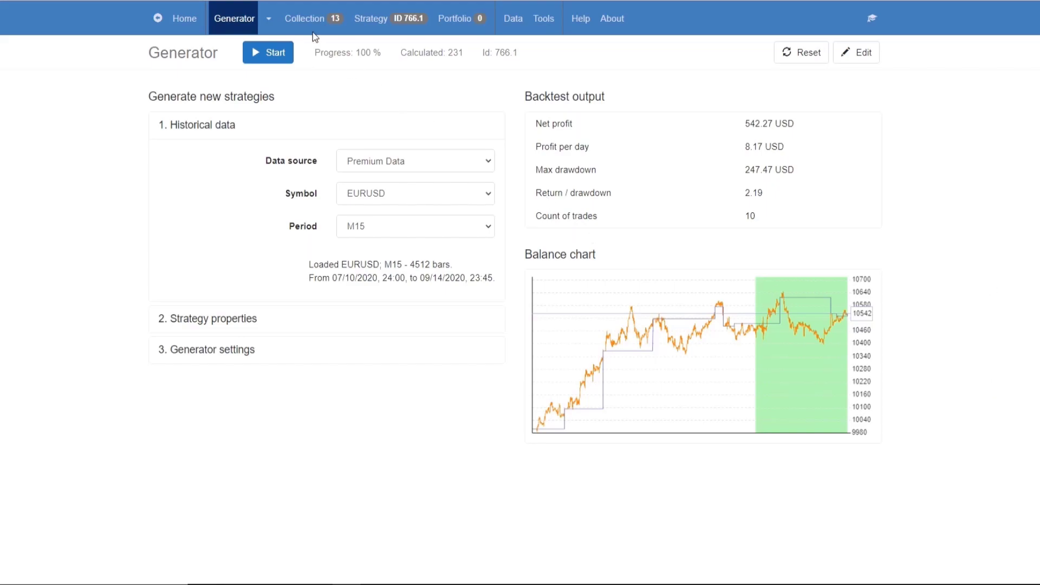
Open the Generator dropdown listing Generator, Reactor and Validator.
{"action": "left_click", "coordinate": [268, 18]}
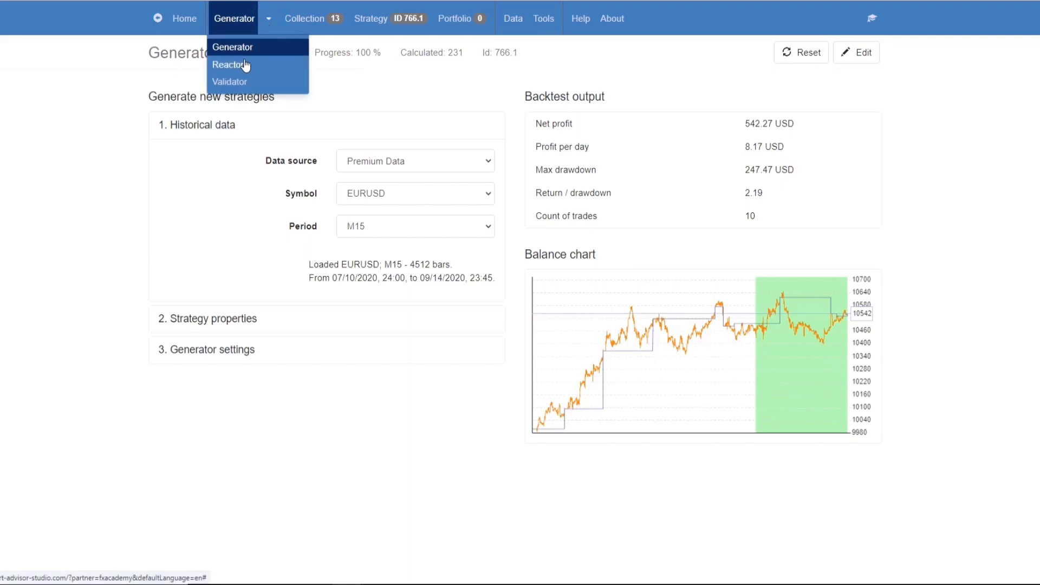
Switch to the Reactor and review its Optimize strategies and robustness options.
{"action": "left_click", "coordinate": [230, 65]}
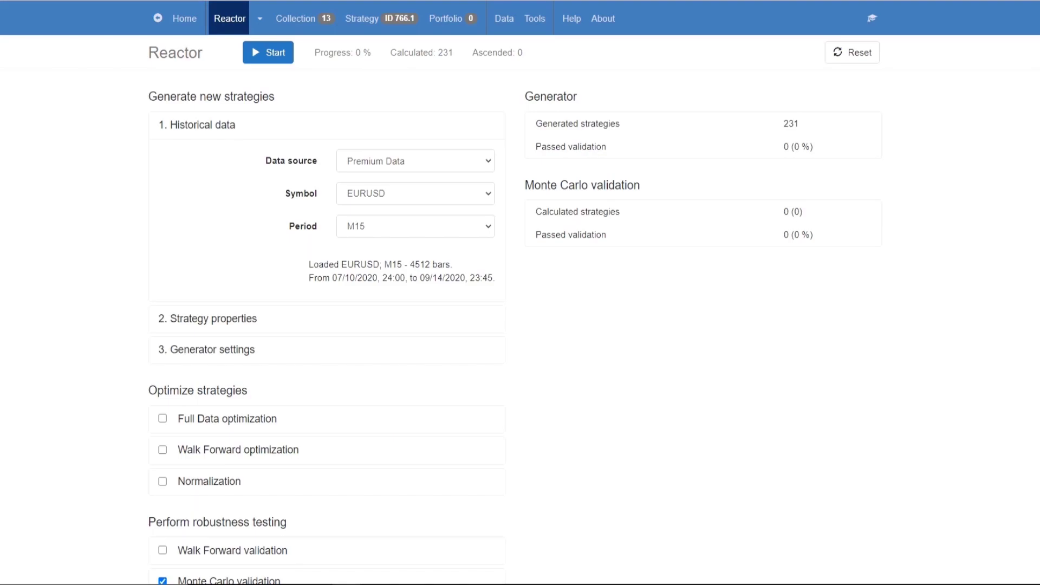
{"action": "mouse_move", "coordinate": [166, 363]}
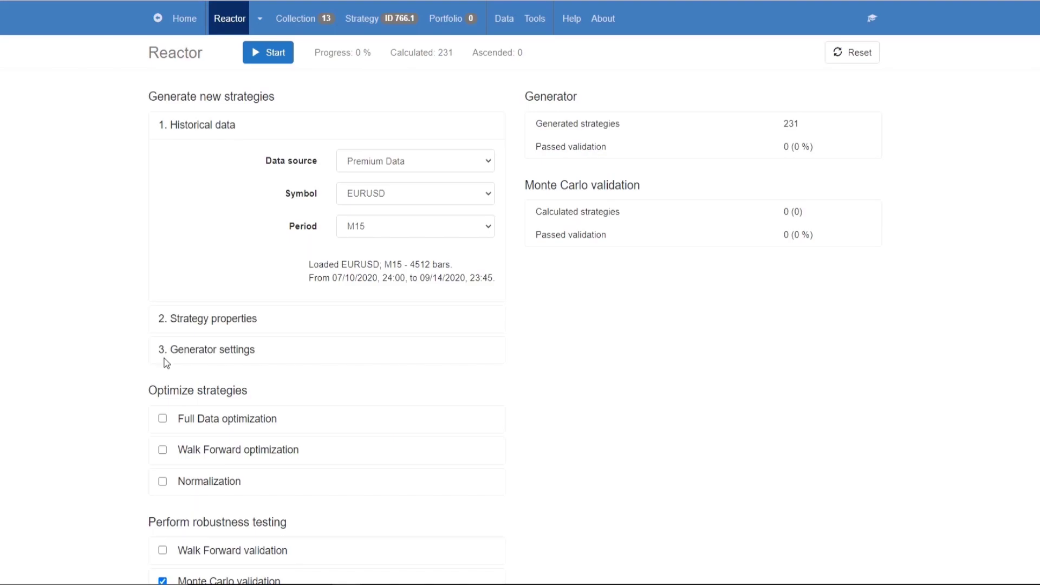
{"action": "mouse_move", "coordinate": [195, 366]}
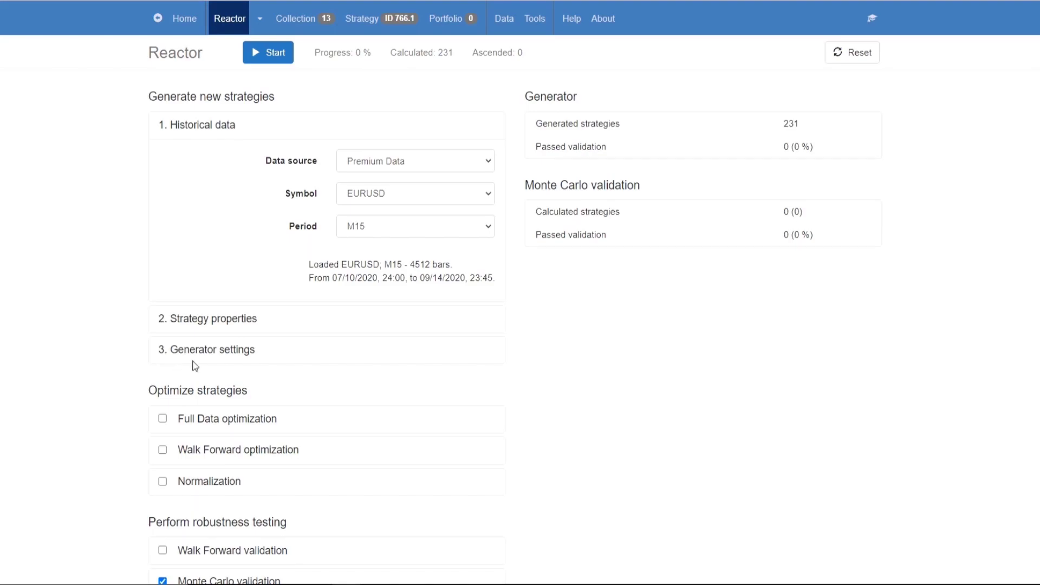
{"action": "mouse_move", "coordinate": [885, 196]}
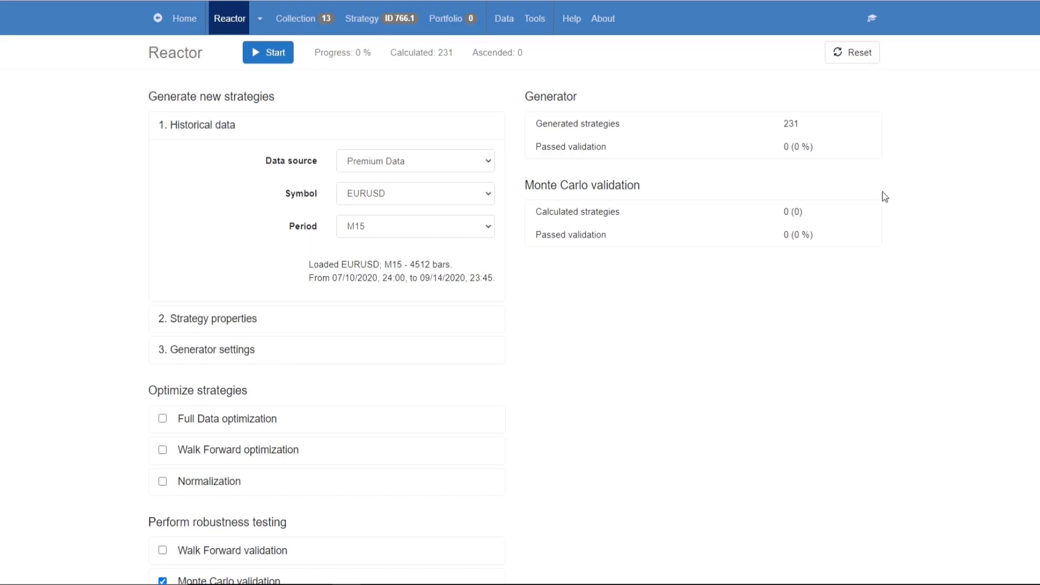
{"action": "mouse_move", "coordinate": [233, 41]}
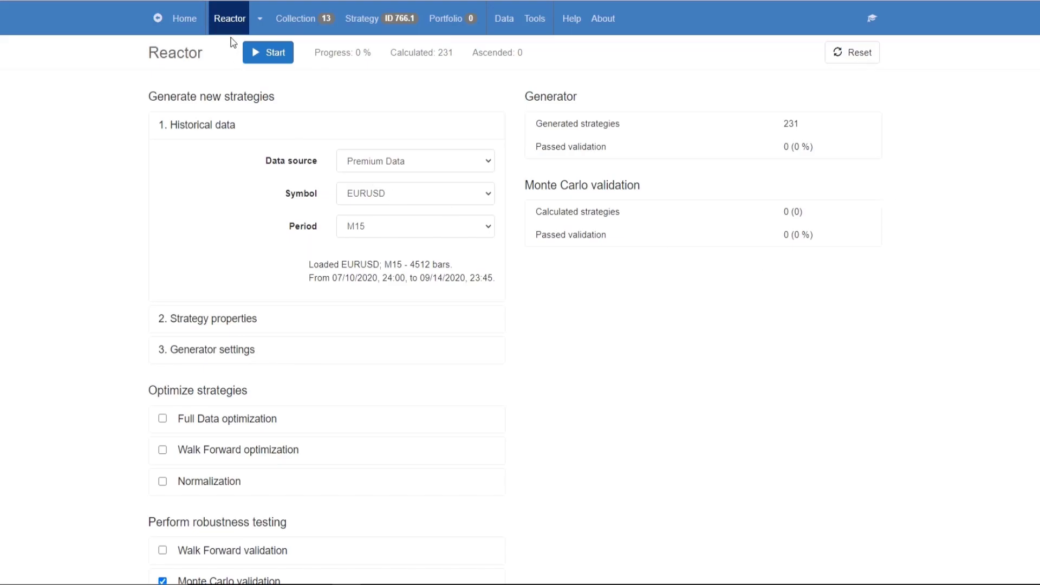
{"action": "mouse_move", "coordinate": [222, 196]}
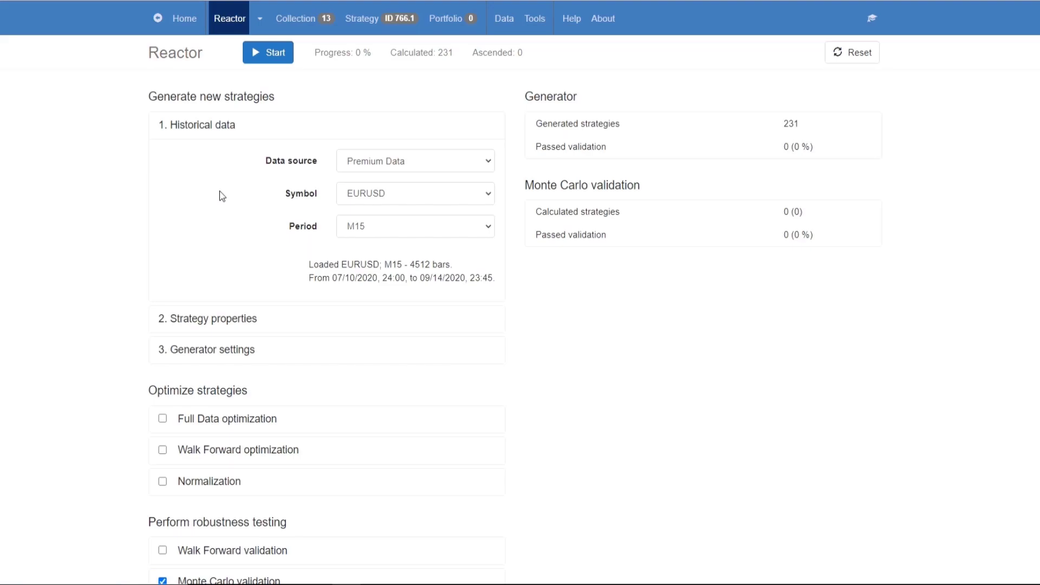
{"action": "mouse_move", "coordinate": [291, 462]}
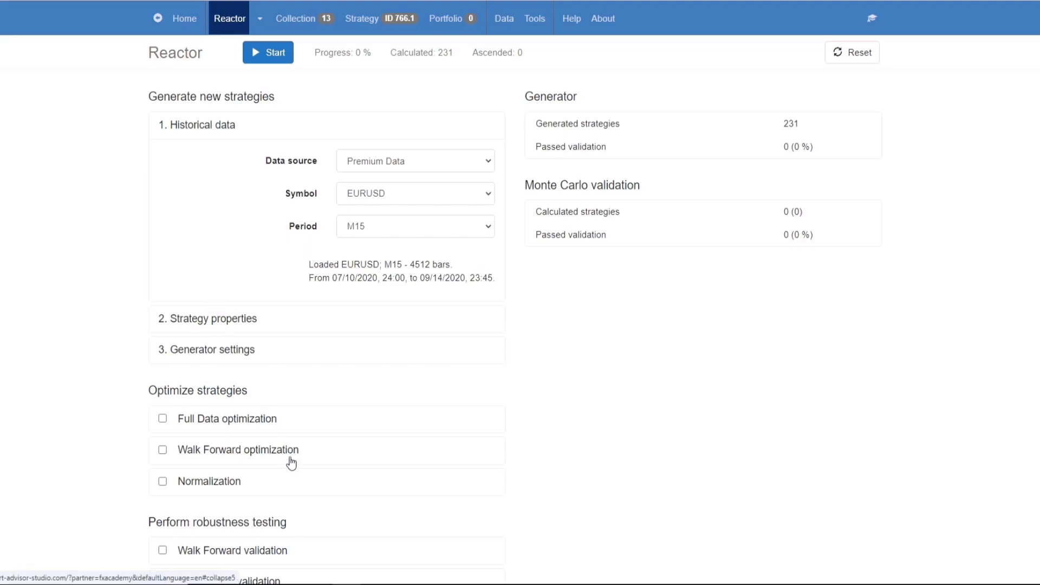
{"action": "left_click", "coordinate": [163, 460]}
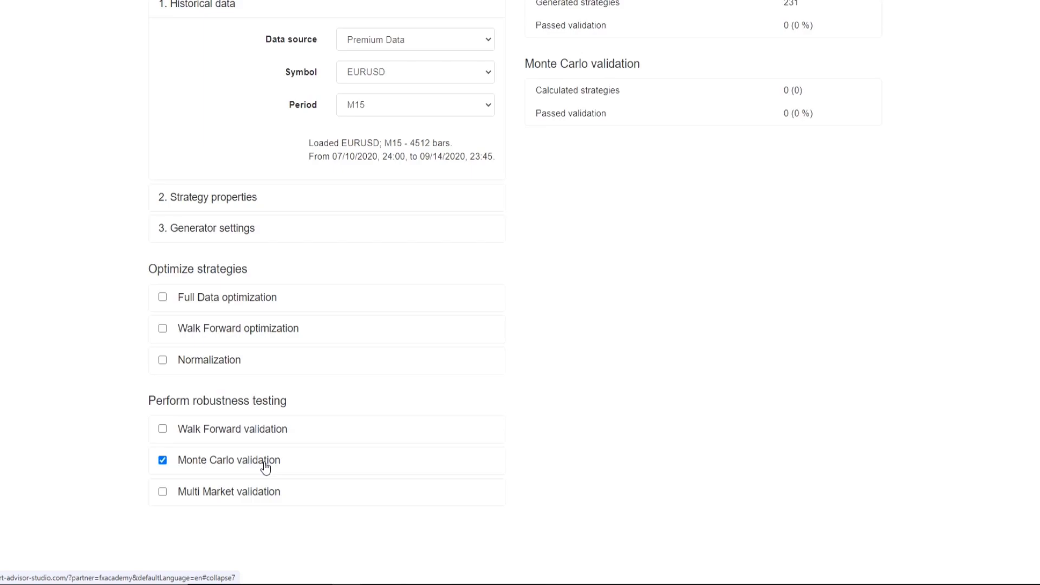
{"action": "mouse_move", "coordinate": [141, 234]}
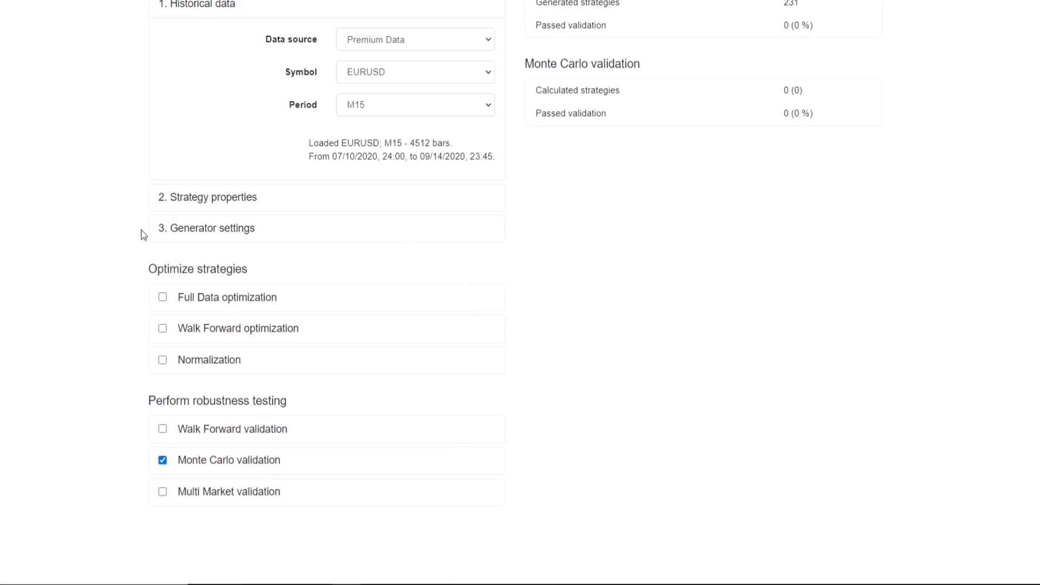
{"action": "mouse_move", "coordinate": [233, 517]}
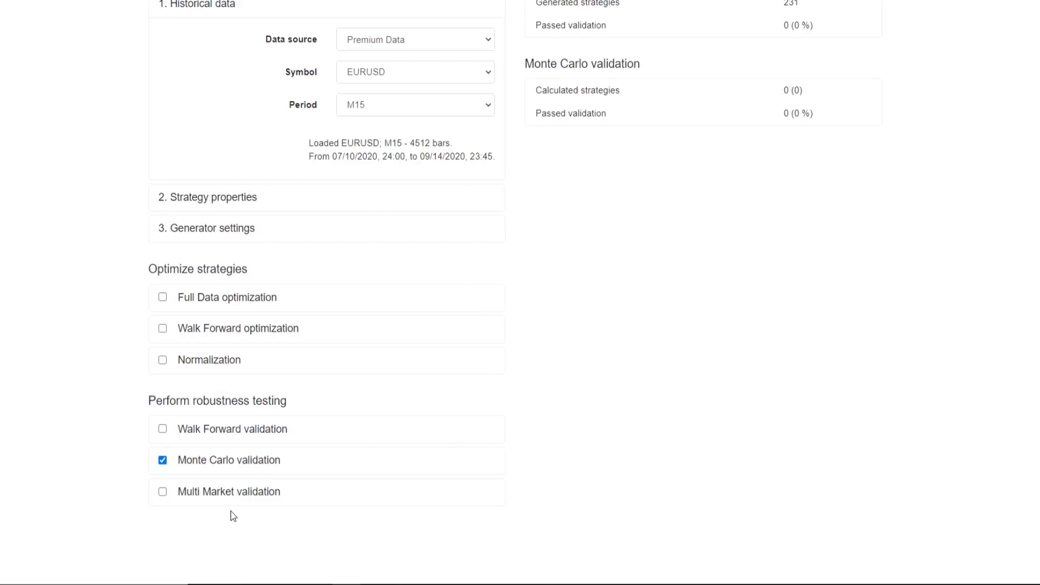
{"action": "mouse_move", "coordinate": [330, 250]}
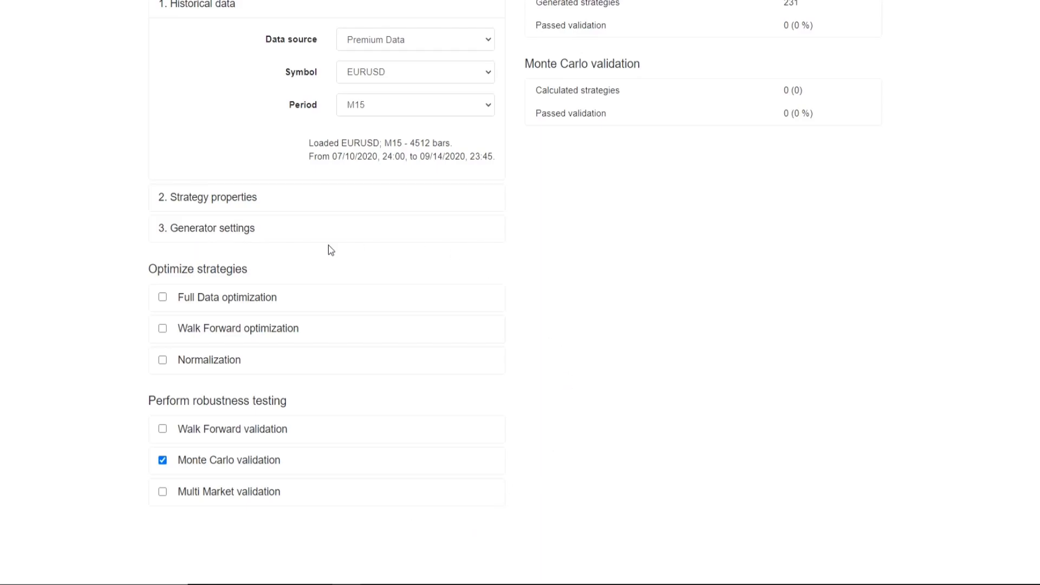
{"action": "mouse_move", "coordinate": [286, 337]}
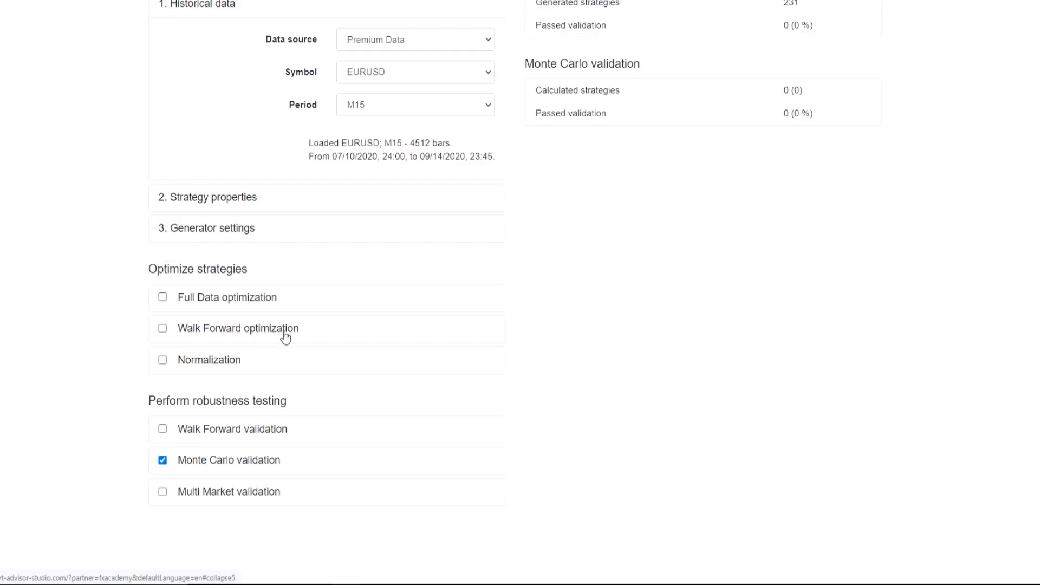
{"action": "scroll", "scroll_direction": "up", "scroll_amount": 3}
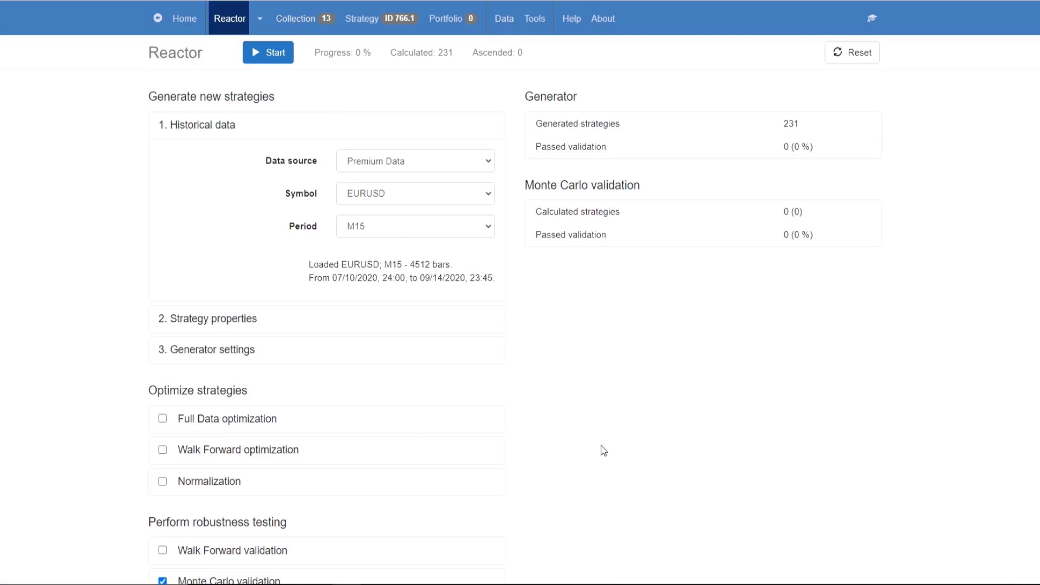
{"action": "mouse_move", "coordinate": [150, 456]}
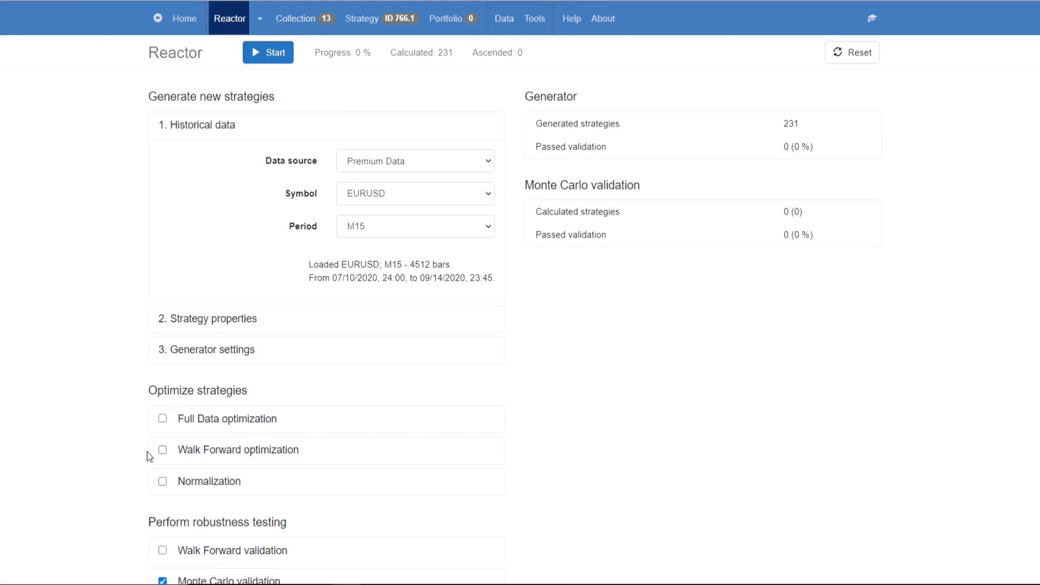
Tick the Walk Forward optimization checkbox under Optimize strategies.
{"action": "left_click", "coordinate": [162, 449]}
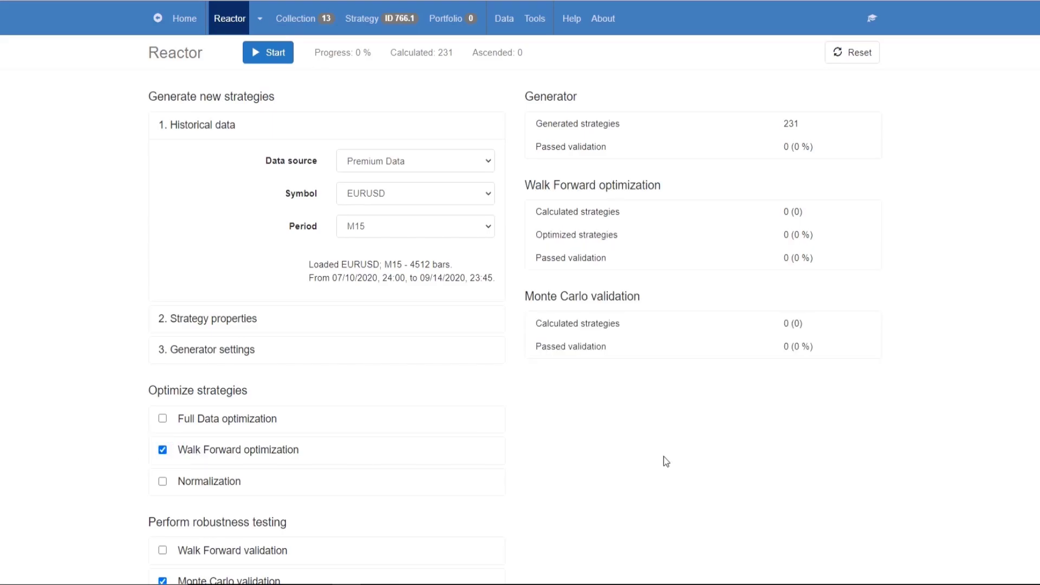
{"action": "mouse_move", "coordinate": [679, 485]}
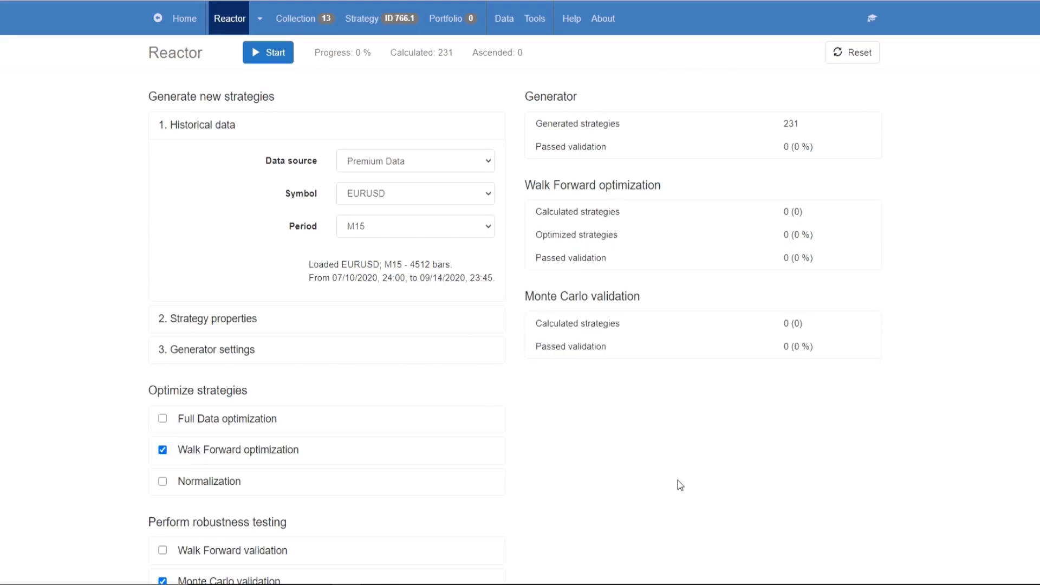
{"action": "mouse_move", "coordinate": [862, 164]}
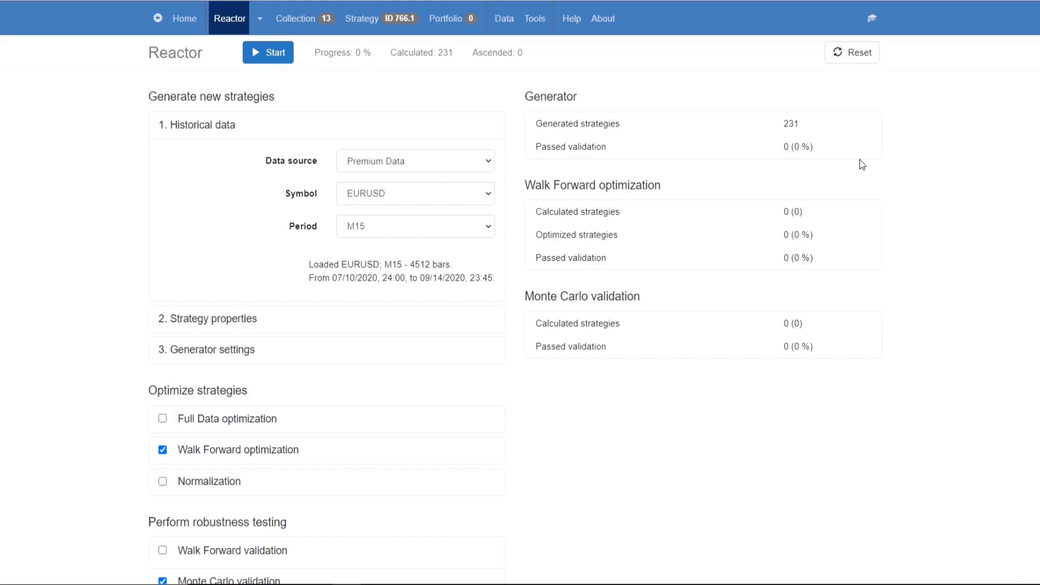
{"action": "mouse_move", "coordinate": [683, 495]}
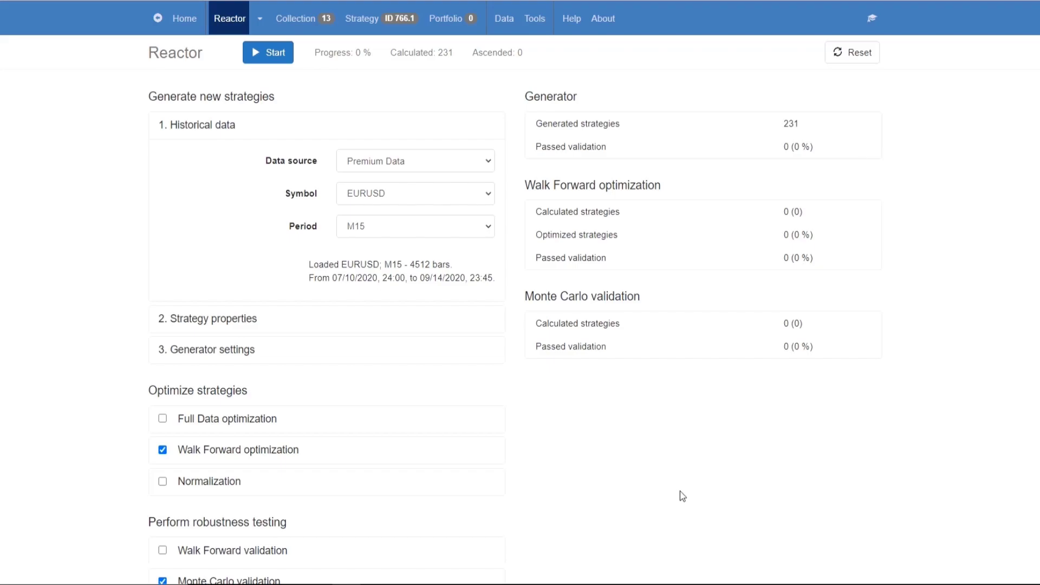
Expand the Full Data optimization panel showing in-sample, ±20 steps and net balance.
{"action": "left_click", "coordinate": [201, 125]}
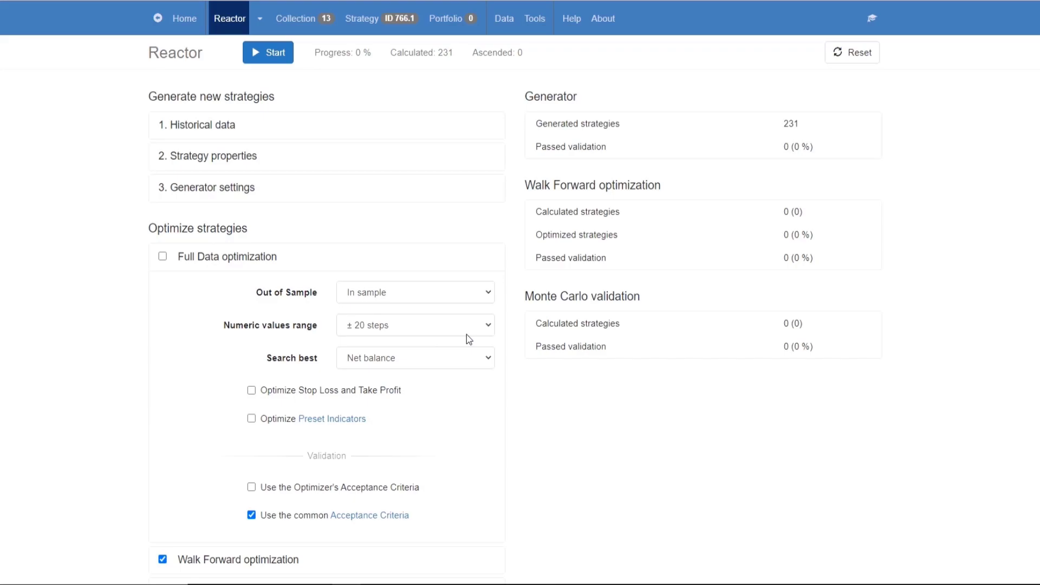
{"action": "mouse_move", "coordinate": [612, 426]}
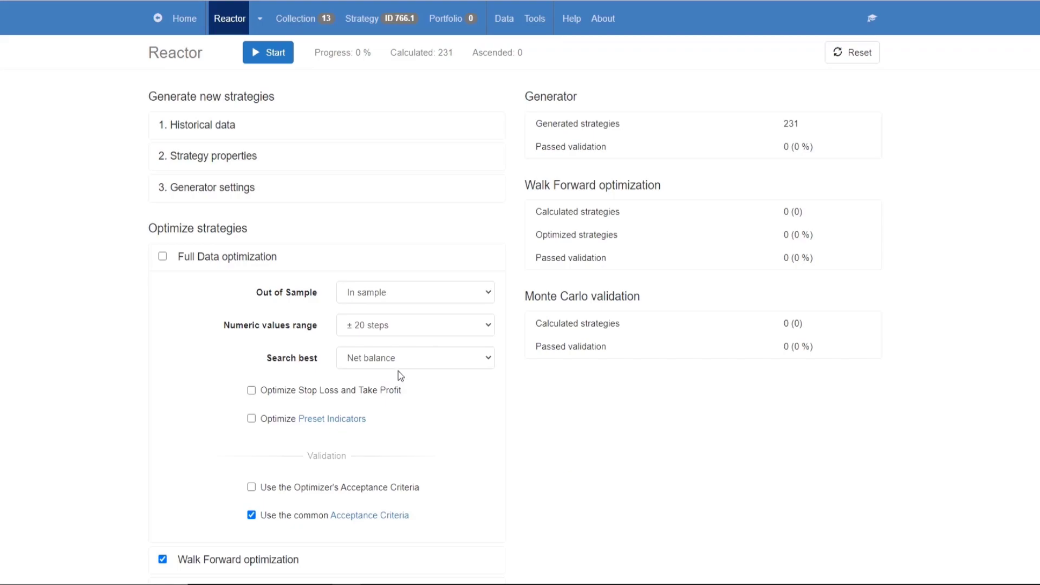
{"action": "mouse_move", "coordinate": [269, 271]}
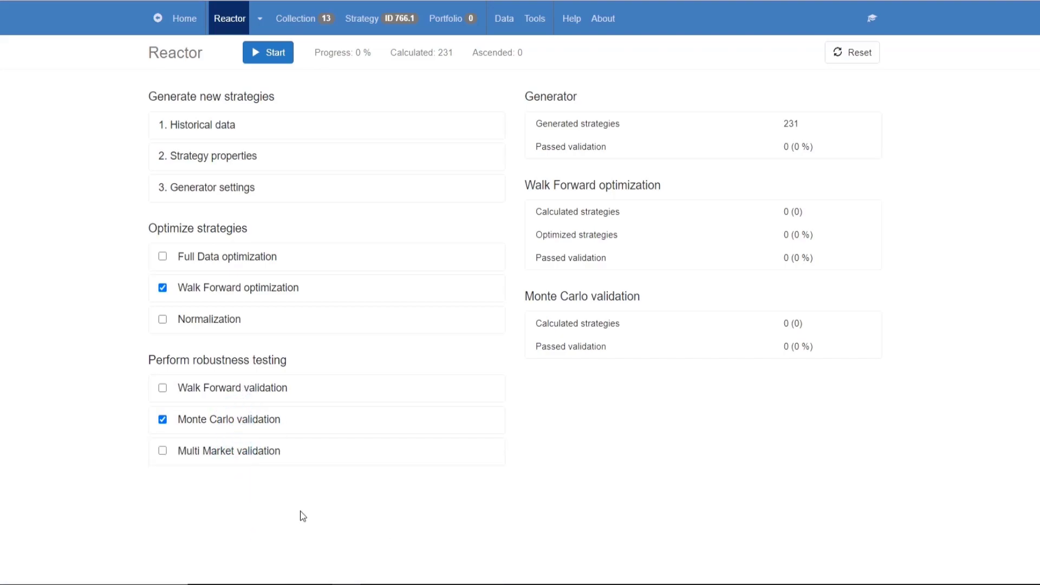
{"action": "mouse_move", "coordinate": [294, 506]}
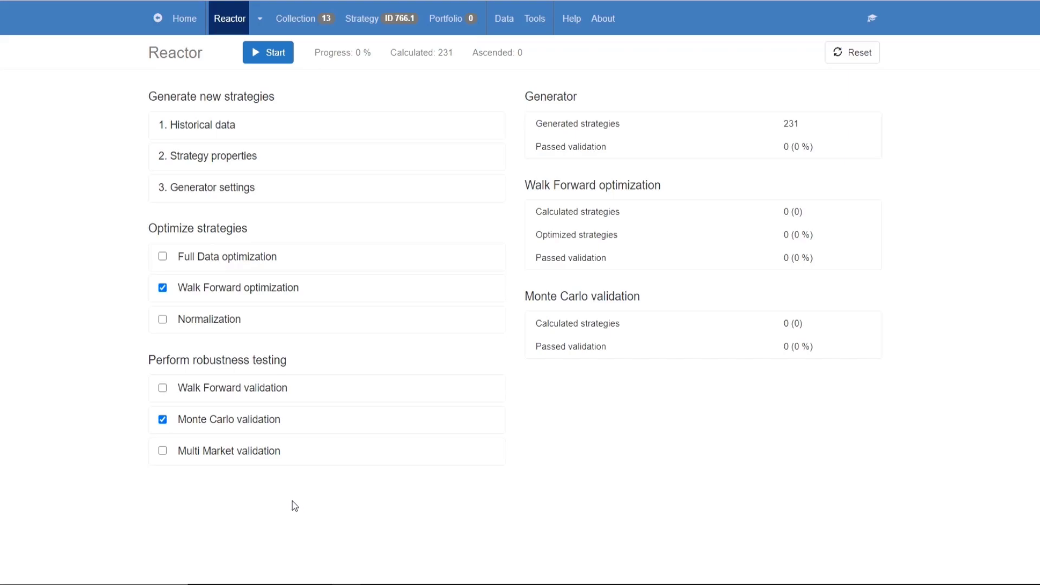
{"action": "mouse_move", "coordinate": [296, 18]}
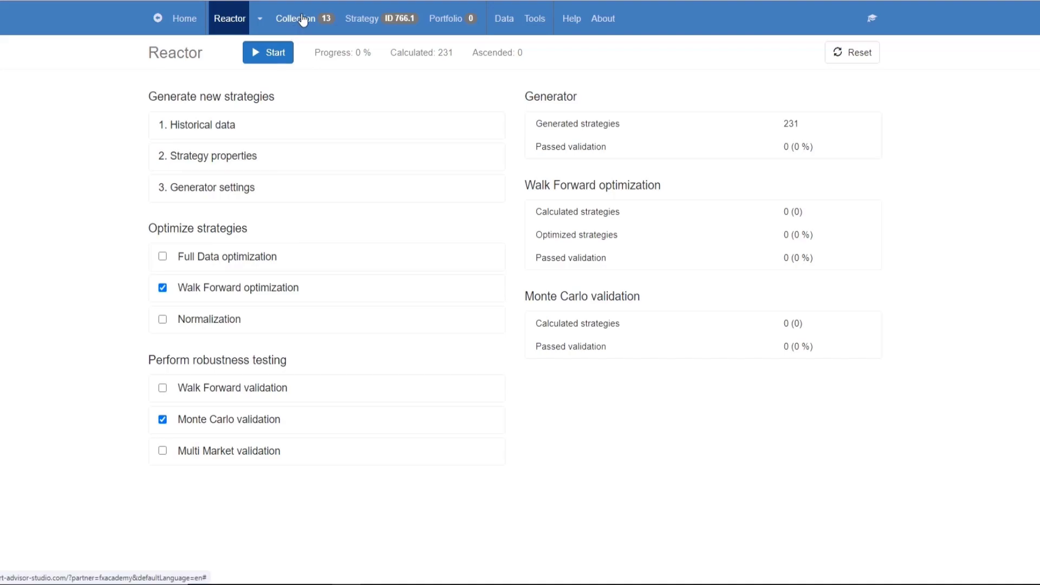
{"action": "mouse_move", "coordinate": [873, 276]}
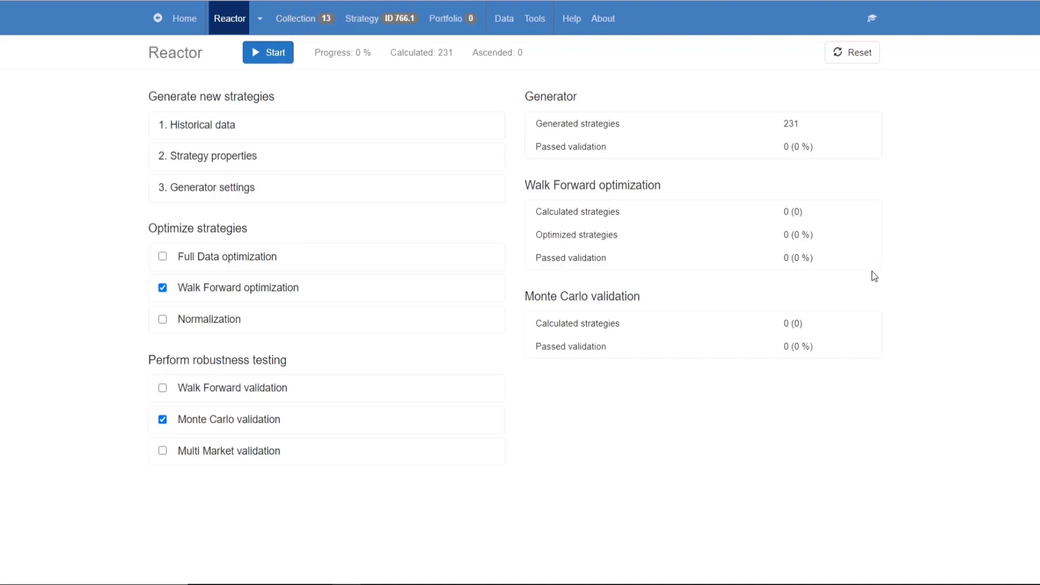
{"action": "mouse_move", "coordinate": [843, 387]}
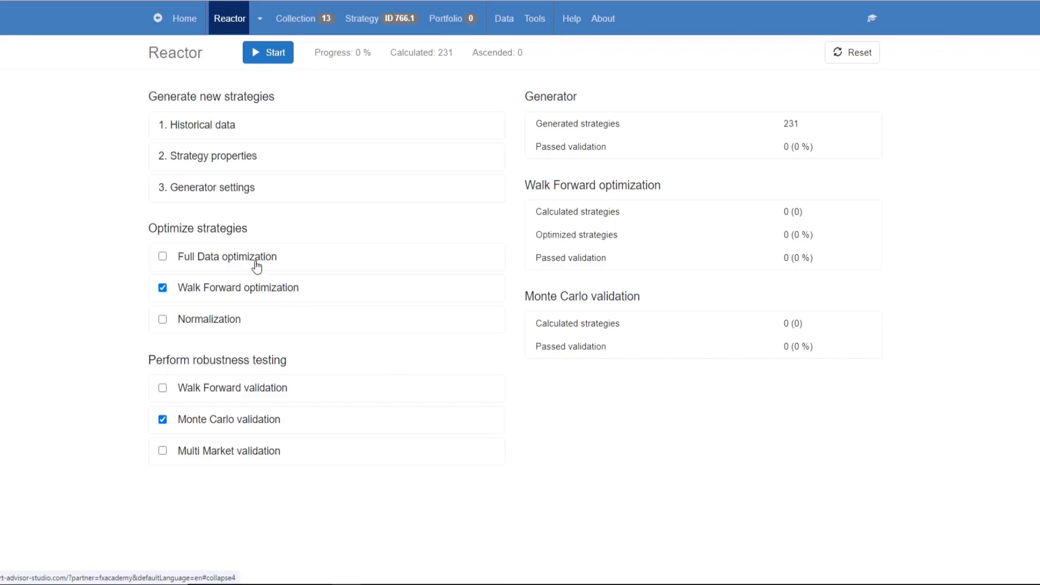
{"action": "mouse_move", "coordinate": [270, 277]}
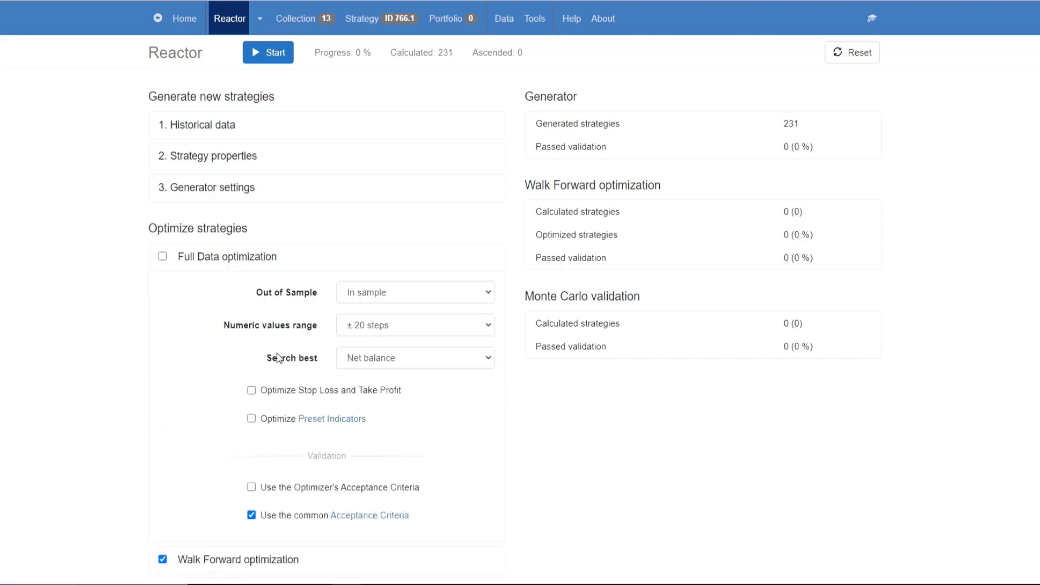
{"action": "mouse_move", "coordinate": [408, 317]}
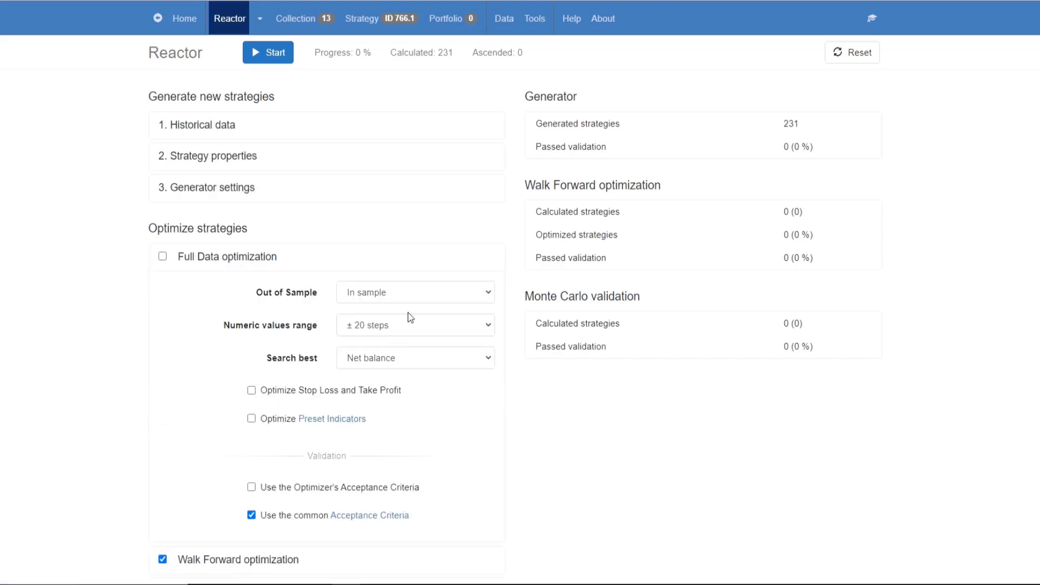
{"action": "mouse_move", "coordinate": [386, 281]}
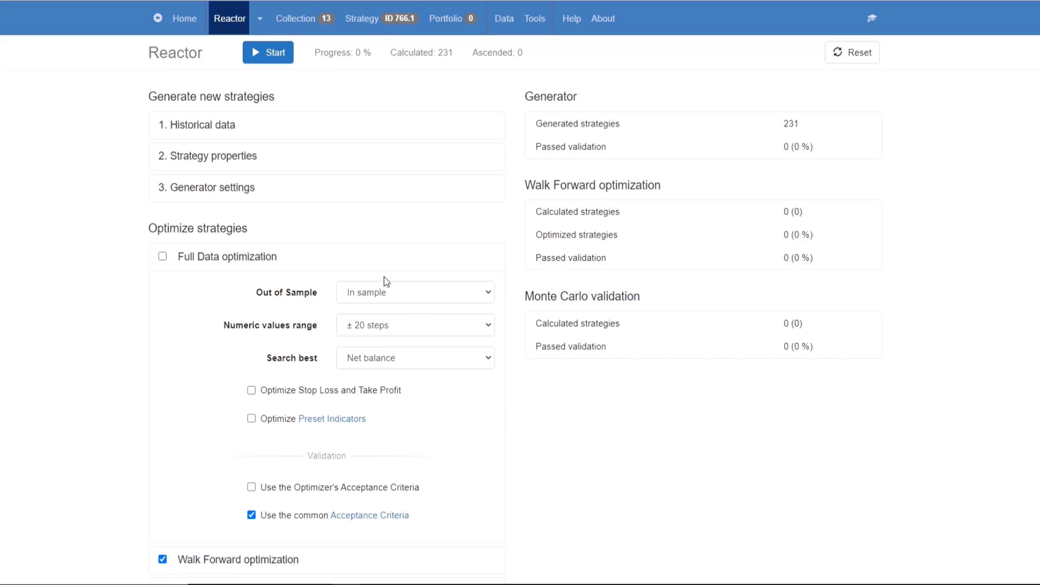
{"action": "mouse_move", "coordinate": [415, 405]}
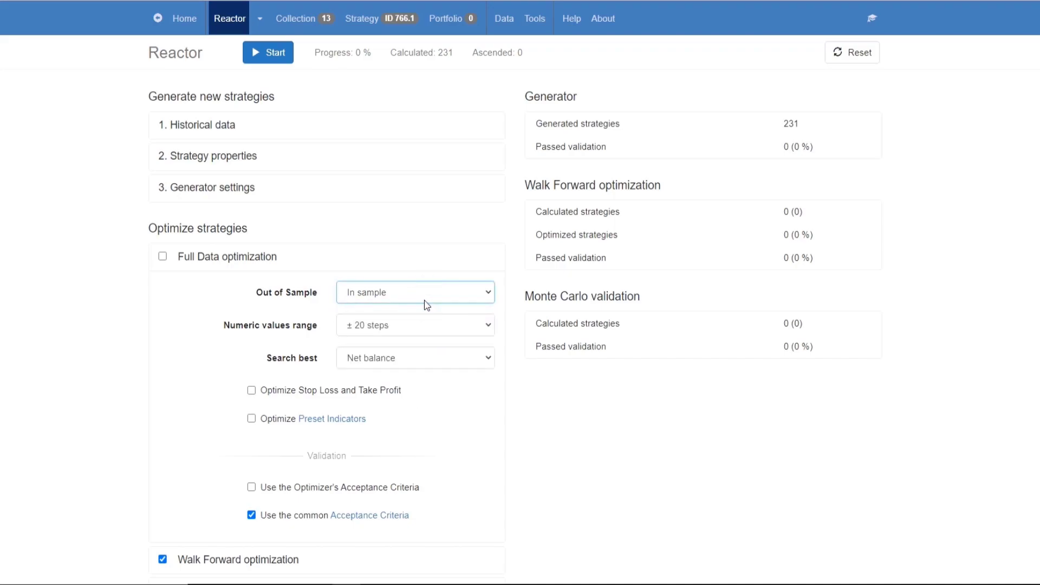
{"action": "mouse_move", "coordinate": [937, 248]}
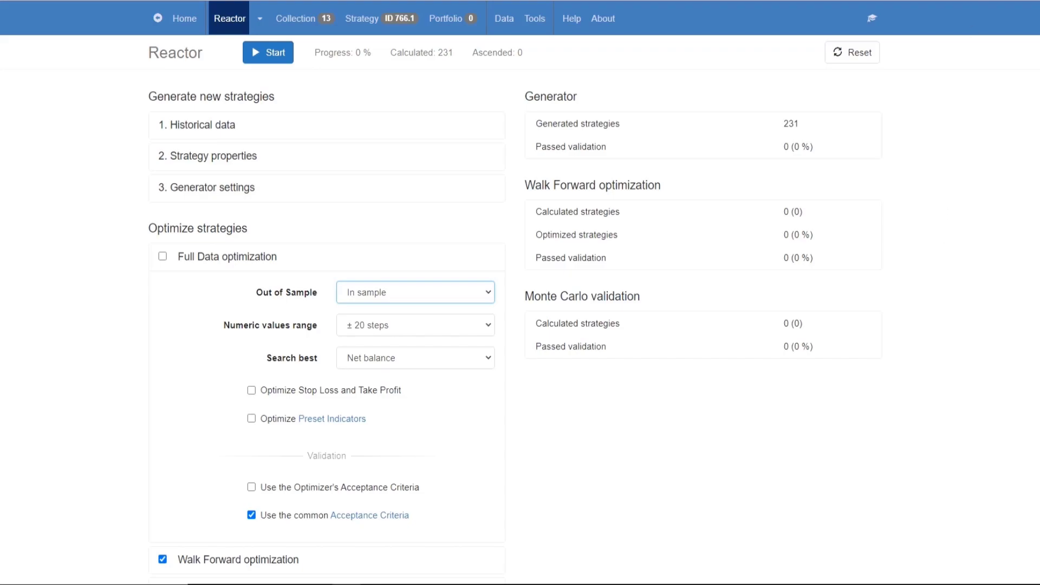
{"action": "mouse_move", "coordinate": [359, 163]}
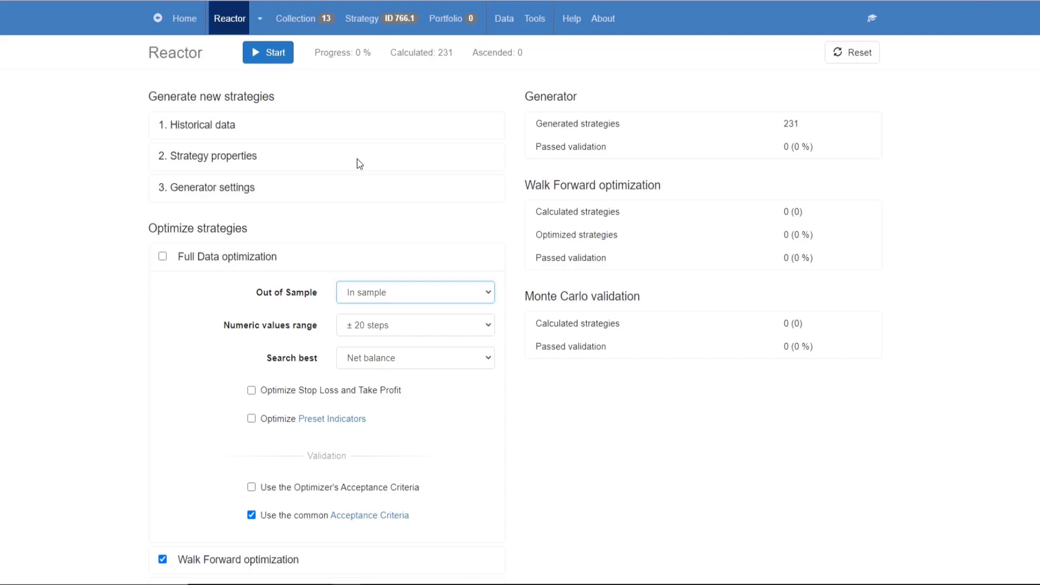
{"action": "mouse_move", "coordinate": [325, 196]}
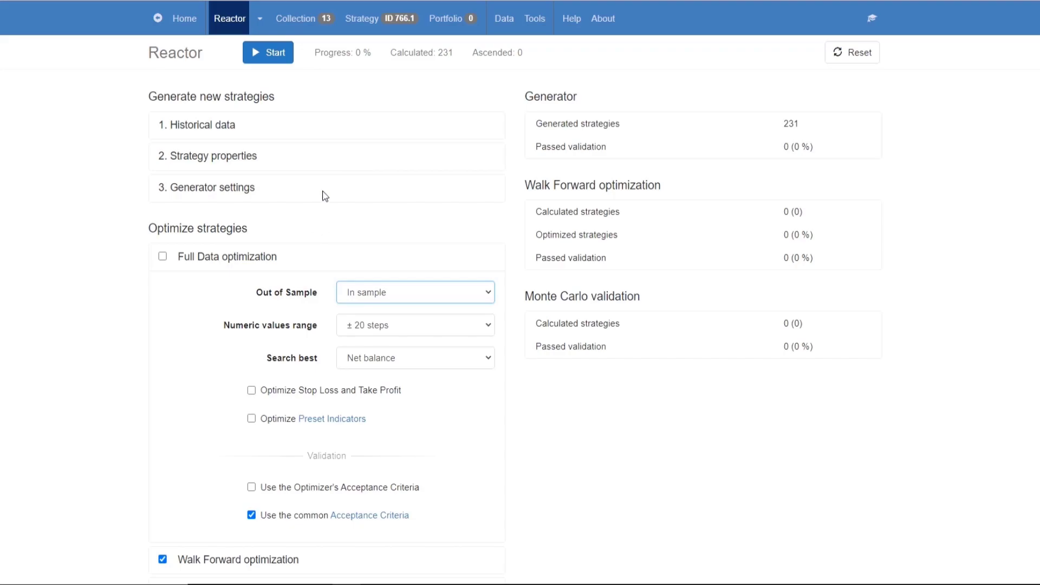
{"action": "mouse_move", "coordinate": [331, 48]}
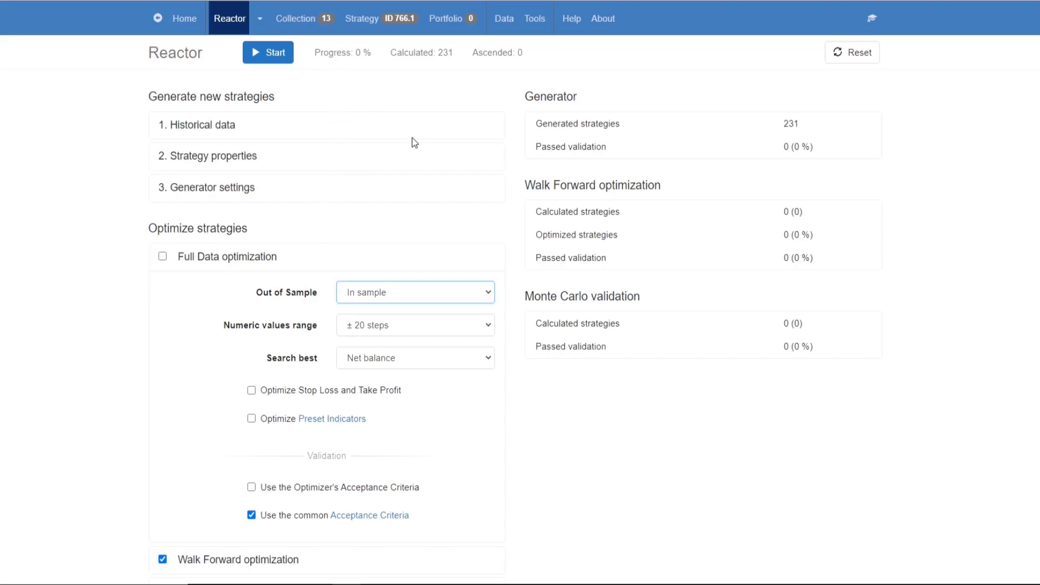
{"action": "mouse_move", "coordinate": [412, 181]}
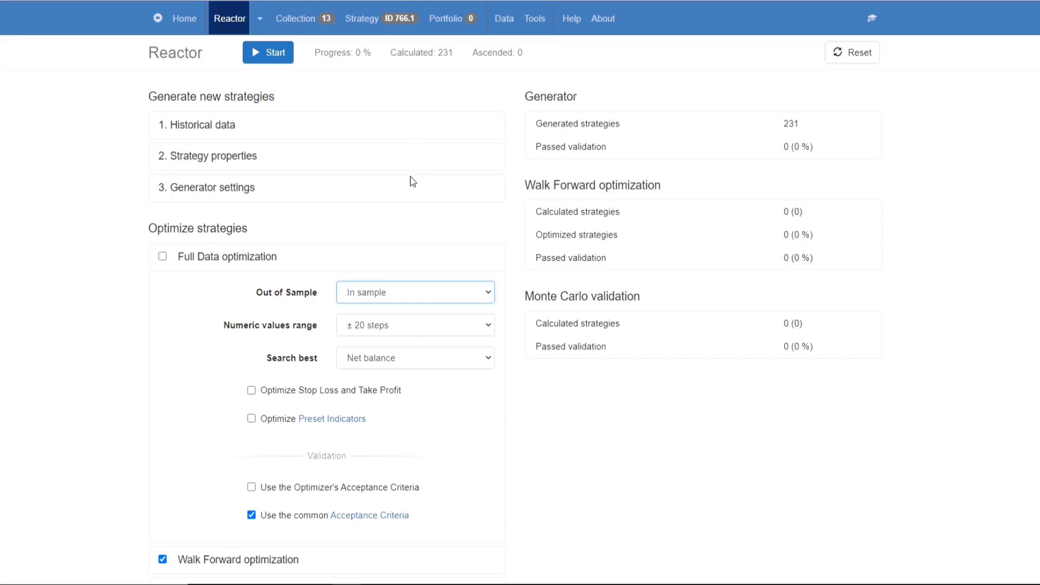
{"action": "mouse_move", "coordinate": [288, 209]}
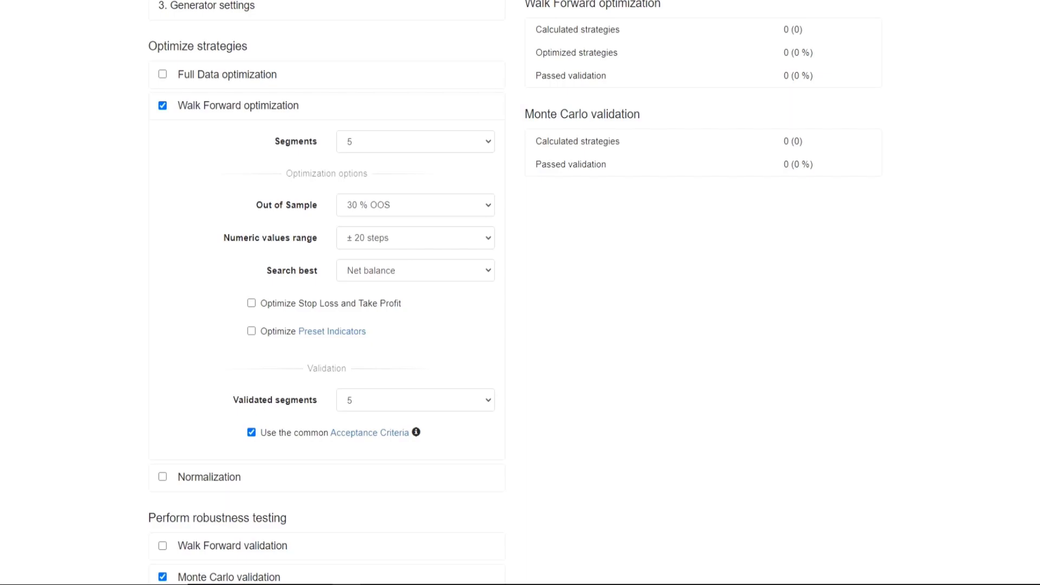
{"action": "mouse_move", "coordinate": [838, 284]}
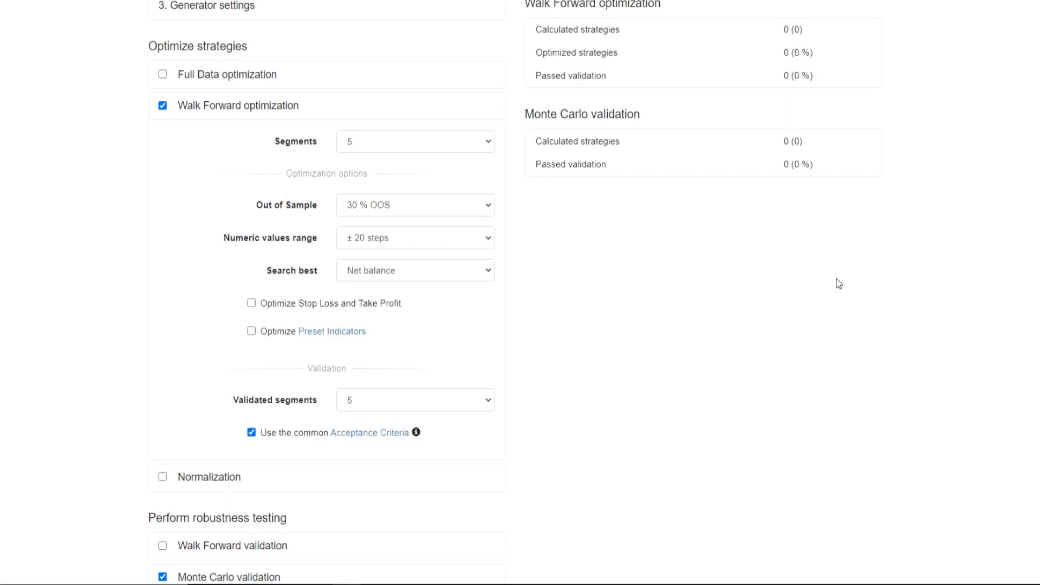
{"action": "mouse_move", "coordinate": [763, 325]}
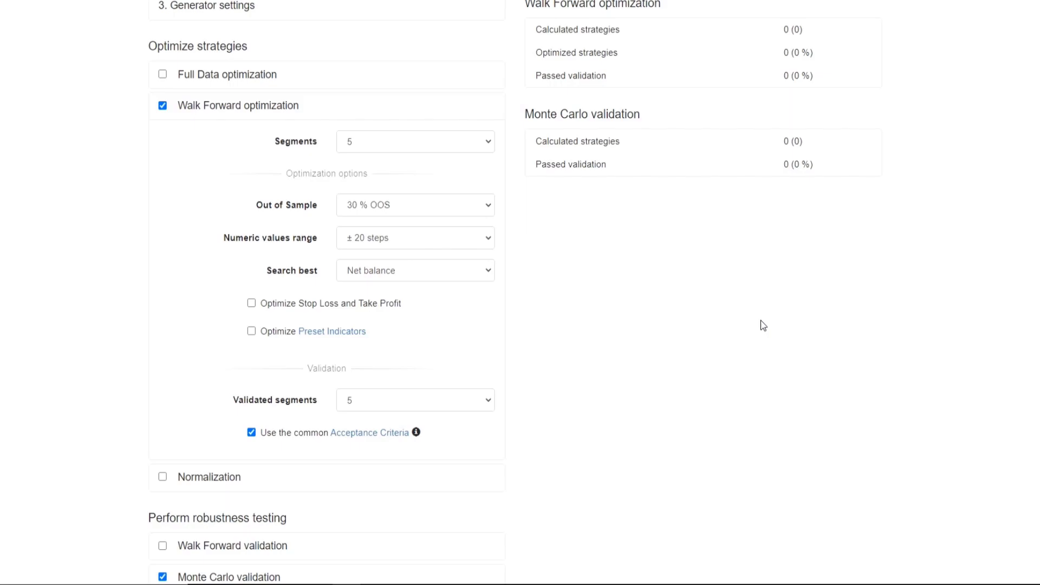
{"action": "mouse_move", "coordinate": [999, 220]}
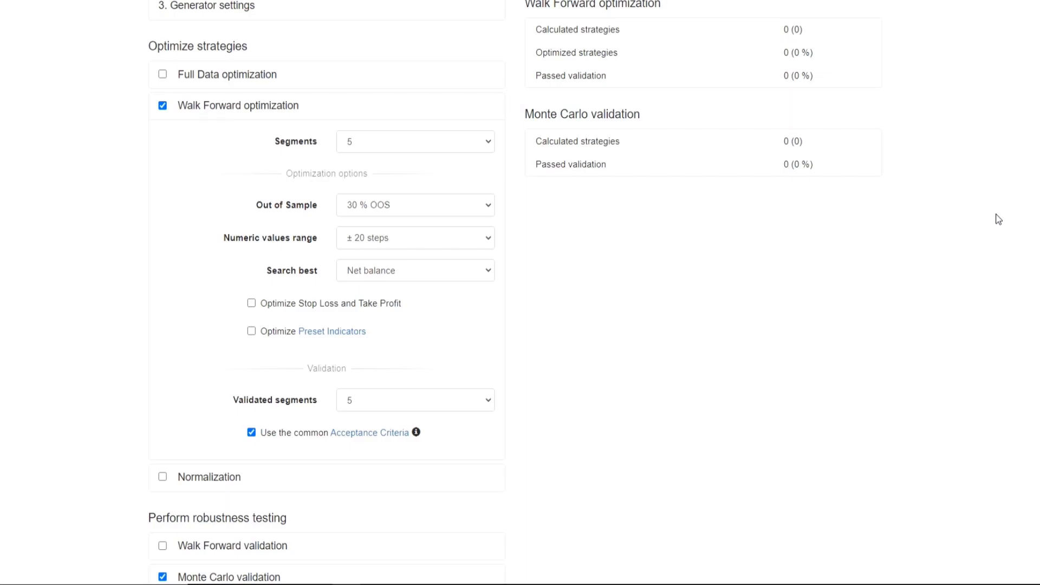
{"action": "mouse_move", "coordinate": [744, 143]}
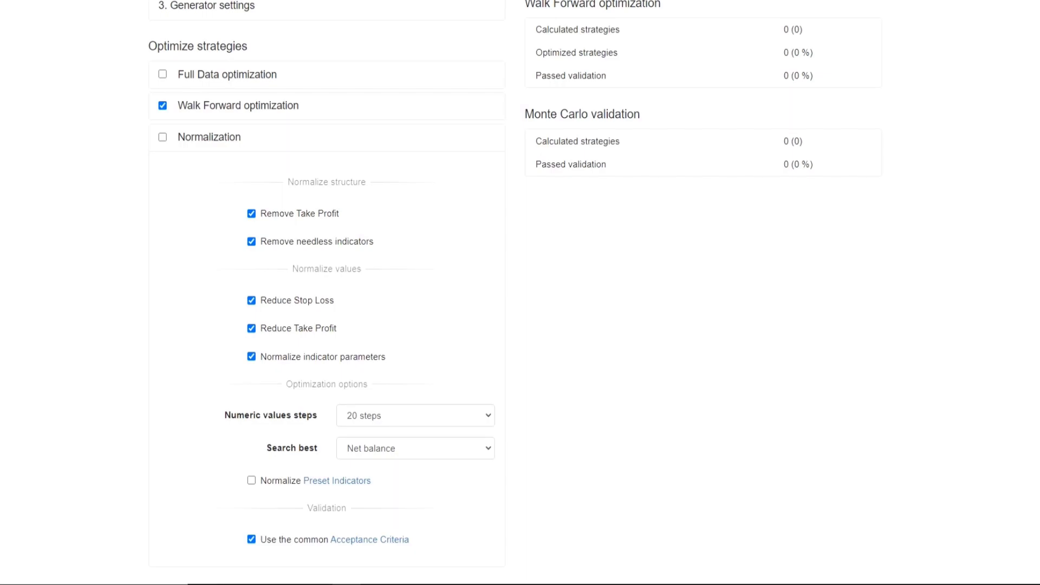
Collapse the Normalization and Walk Forward validation panels.
{"action": "left_click", "coordinate": [163, 136]}
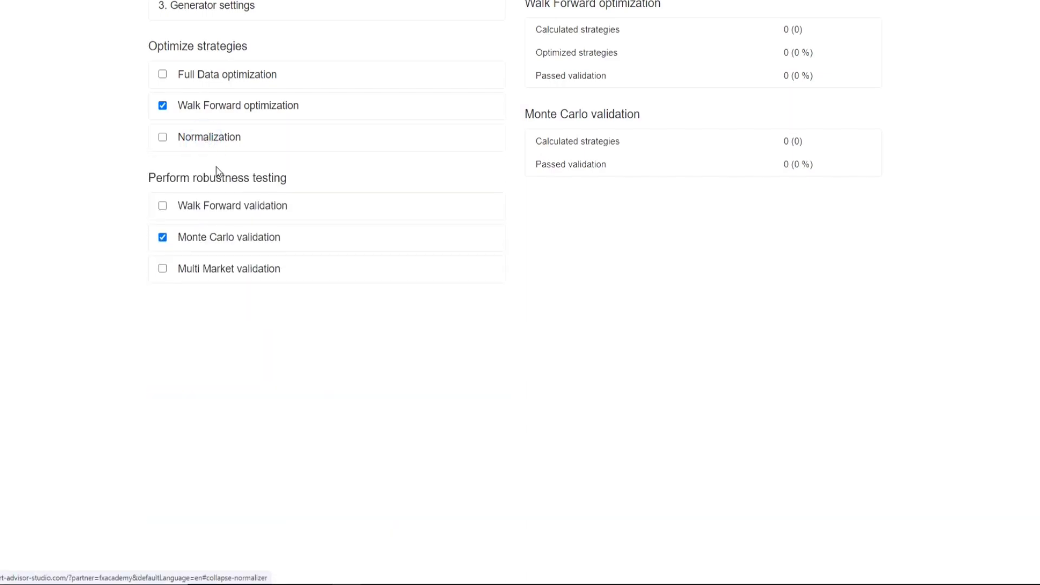
{"action": "mouse_move", "coordinate": [258, 179]}
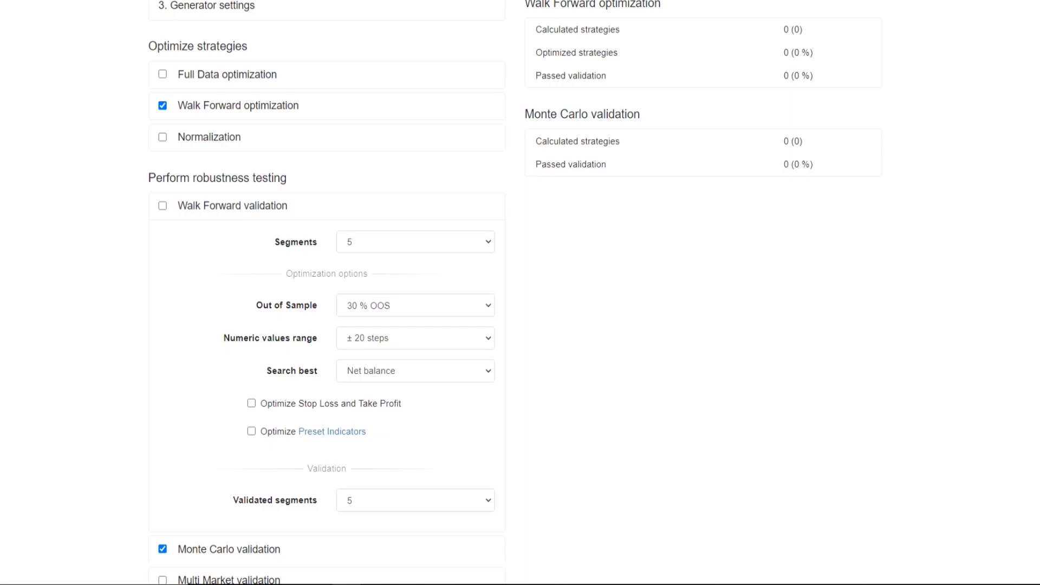
{"action": "left_click", "coordinate": [163, 206]}
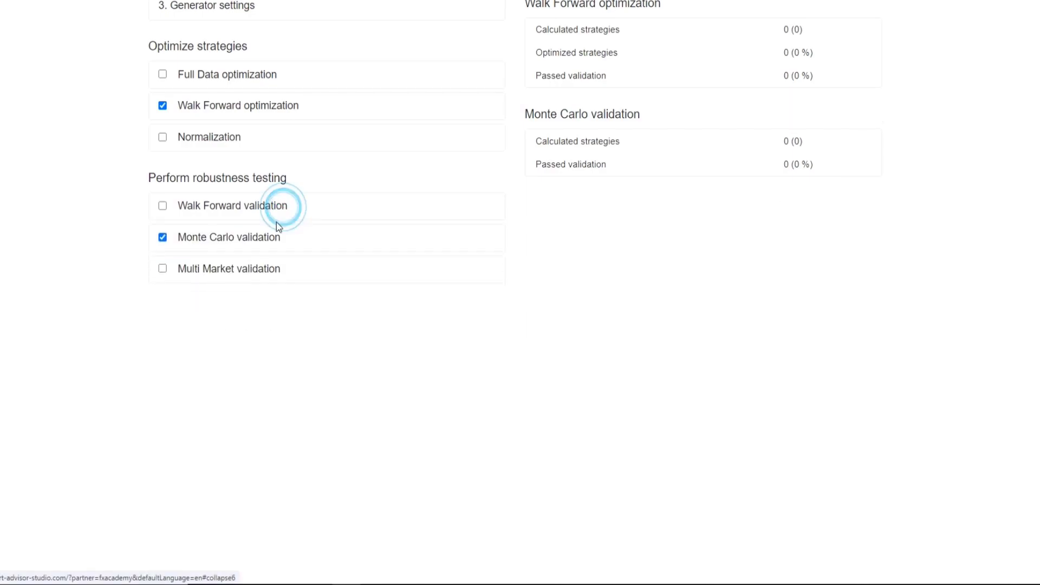
Expand Monte Carlo validation and open the 80% Validated tests dropdown.
{"action": "left_click", "coordinate": [162, 237]}
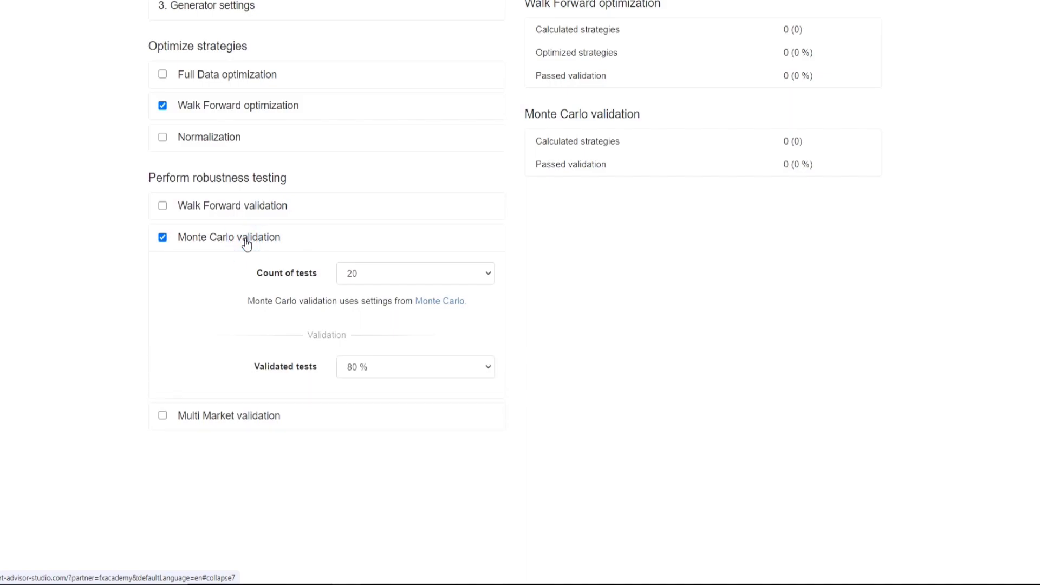
{"action": "mouse_move", "coordinate": [242, 298]}
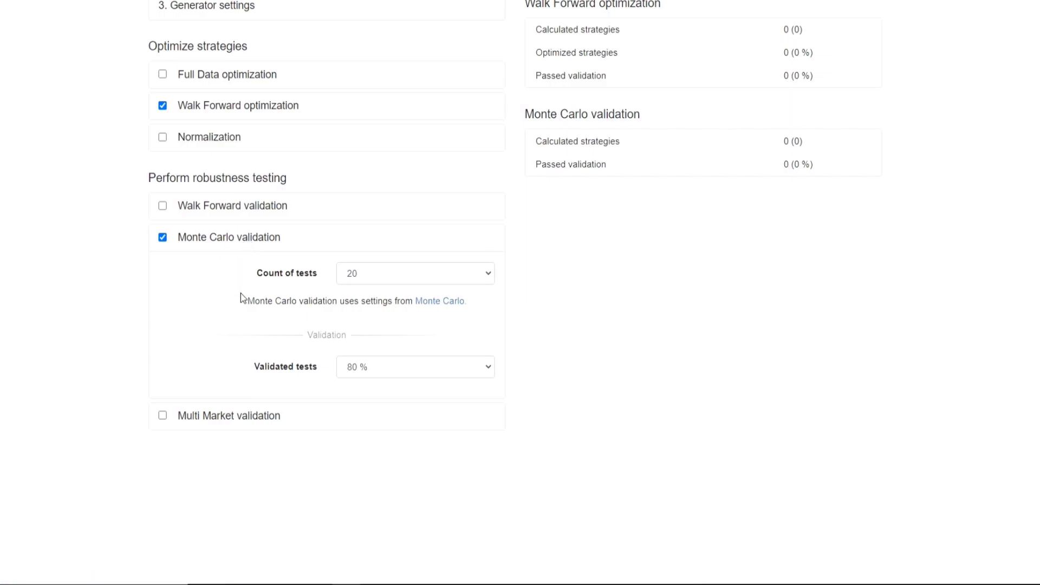
{"action": "mouse_move", "coordinate": [487, 483]}
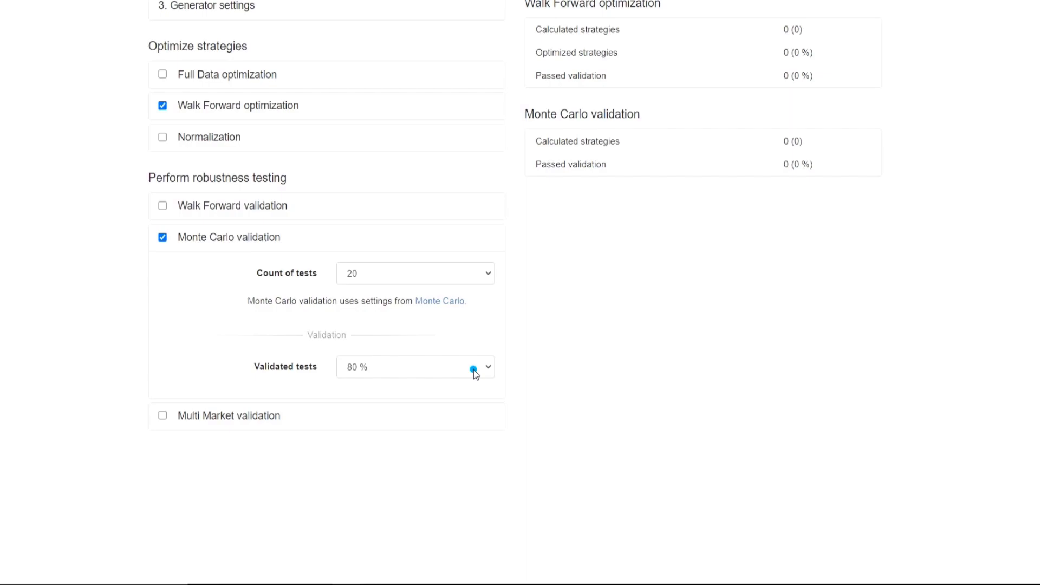
{"action": "left_click", "coordinate": [474, 367]}
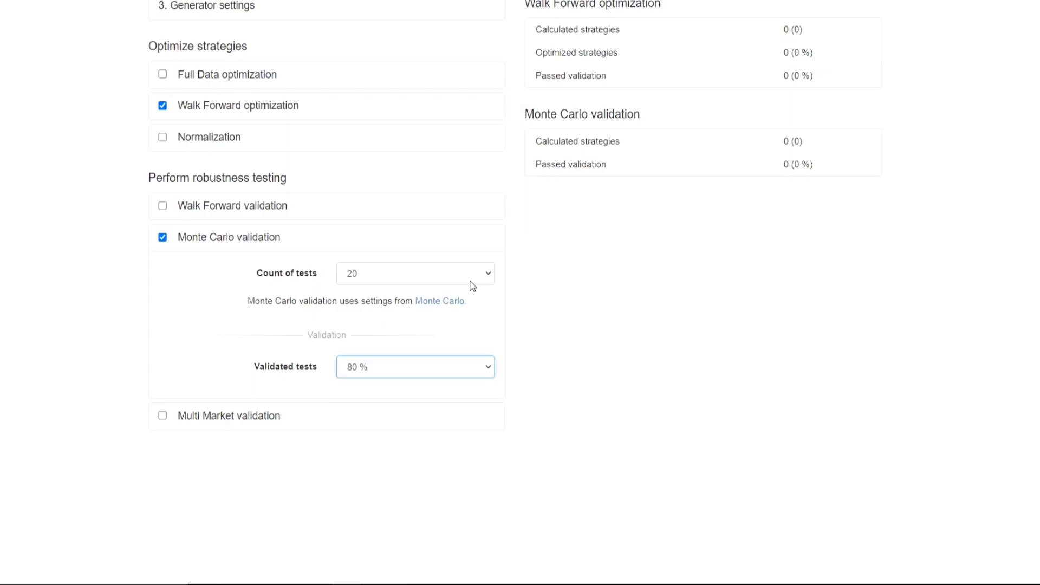
{"action": "mouse_move", "coordinate": [96, 456]}
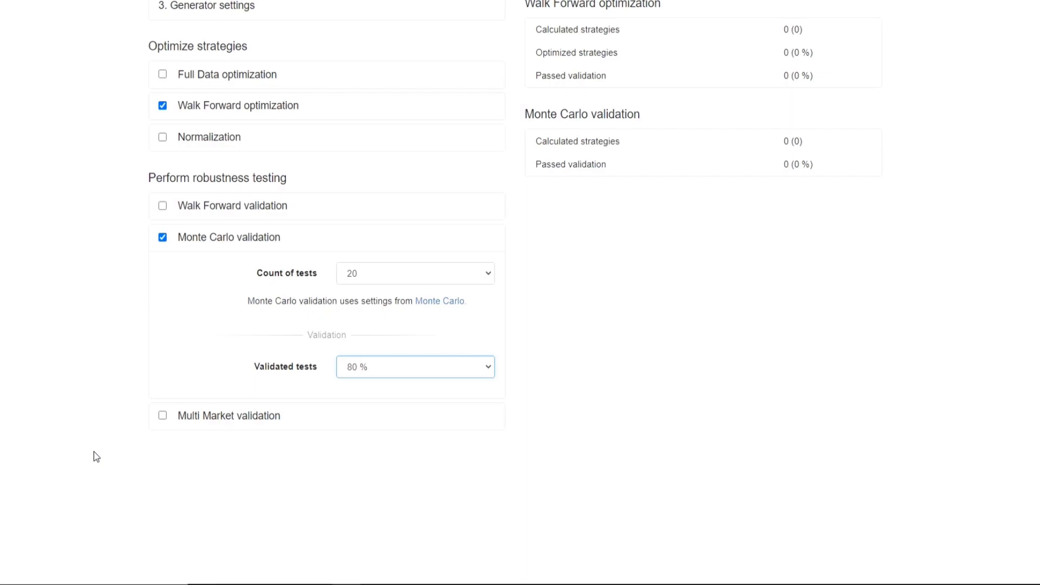
{"action": "mouse_move", "coordinate": [230, 437]}
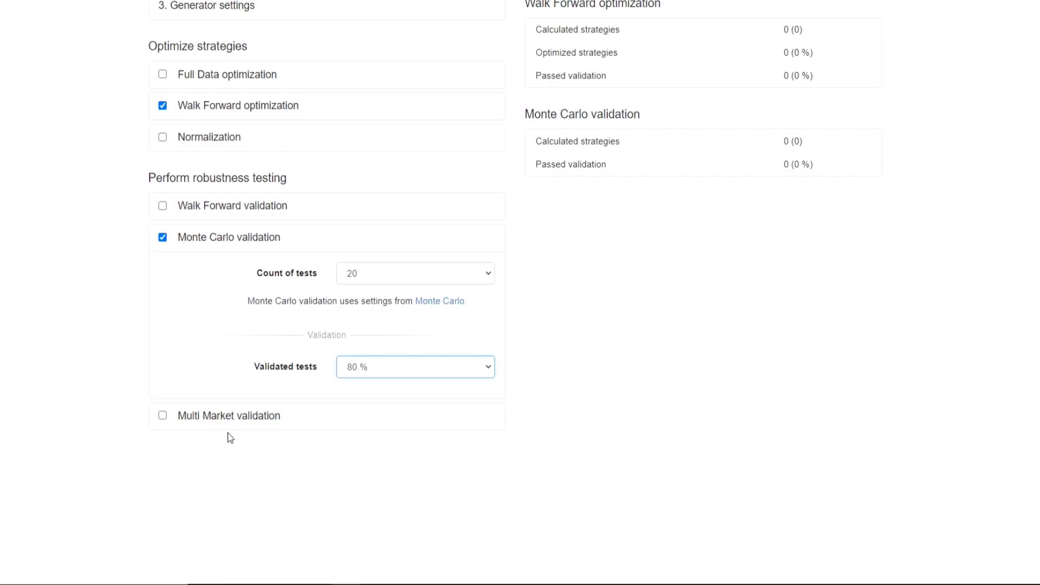
{"action": "mouse_move", "coordinate": [320, 273]}
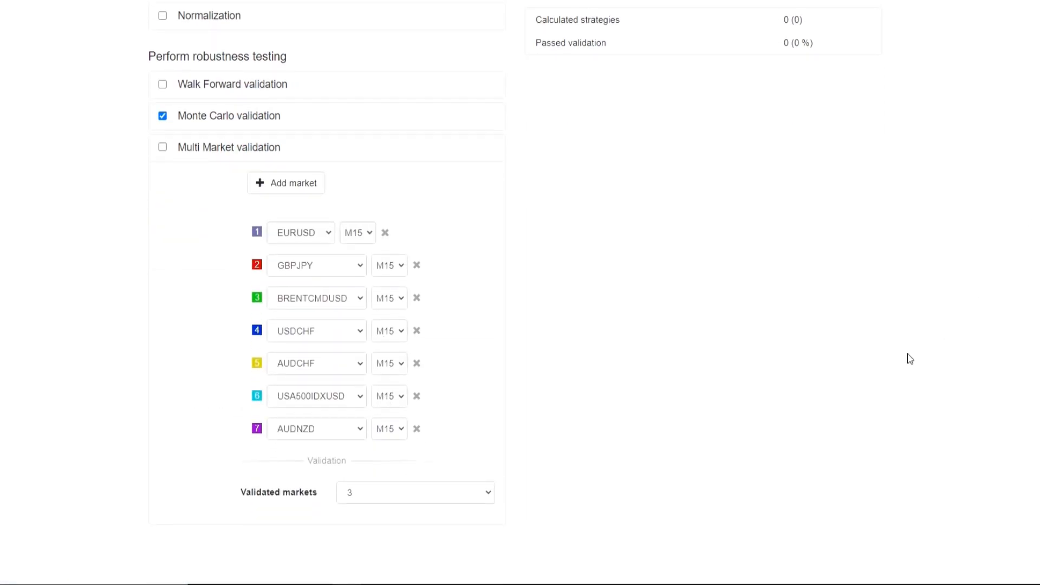
{"action": "mouse_move", "coordinate": [750, 353]}
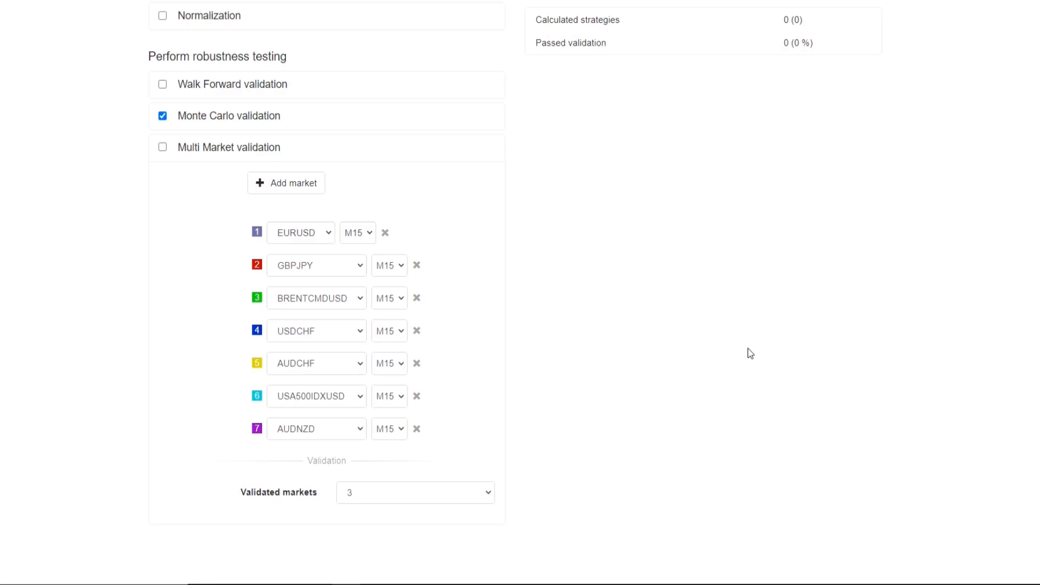
{"action": "mouse_move", "coordinate": [426, 439]}
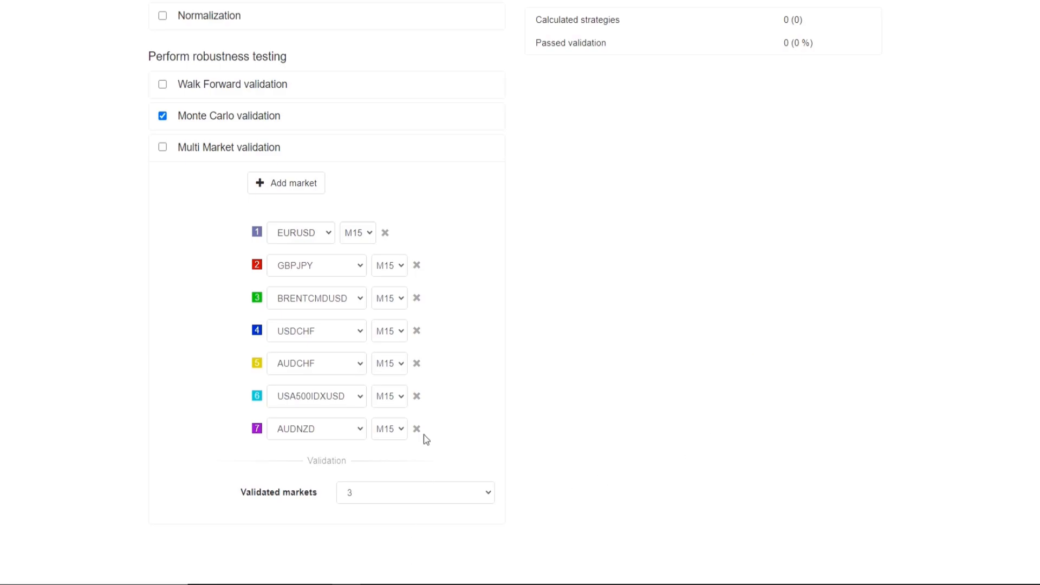
{"action": "mouse_move", "coordinate": [417, 396]}
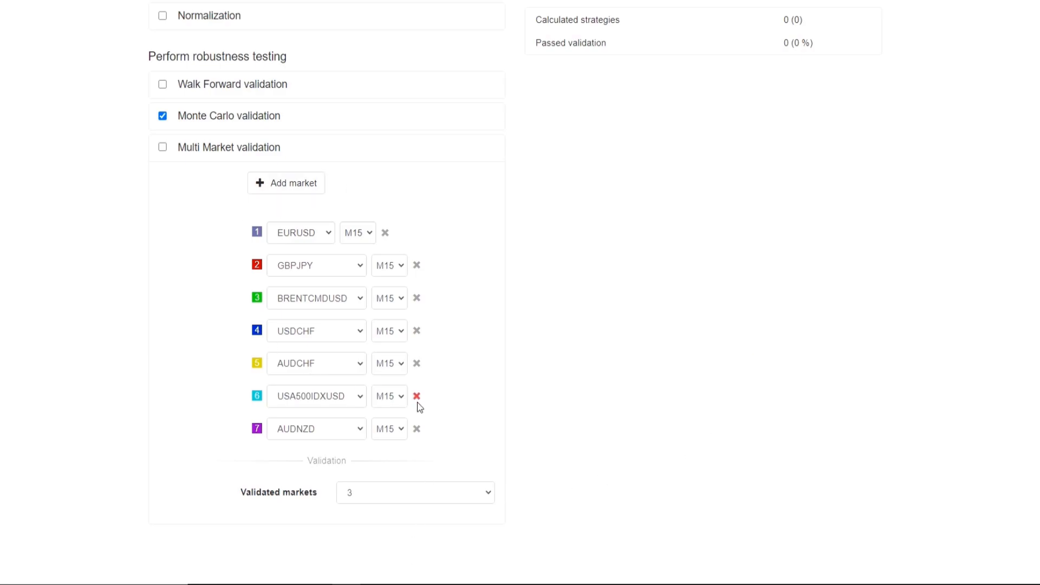
Open the Validated markets dropdown set to 3 of seven M15 markets.
{"action": "left_click", "coordinate": [415, 493]}
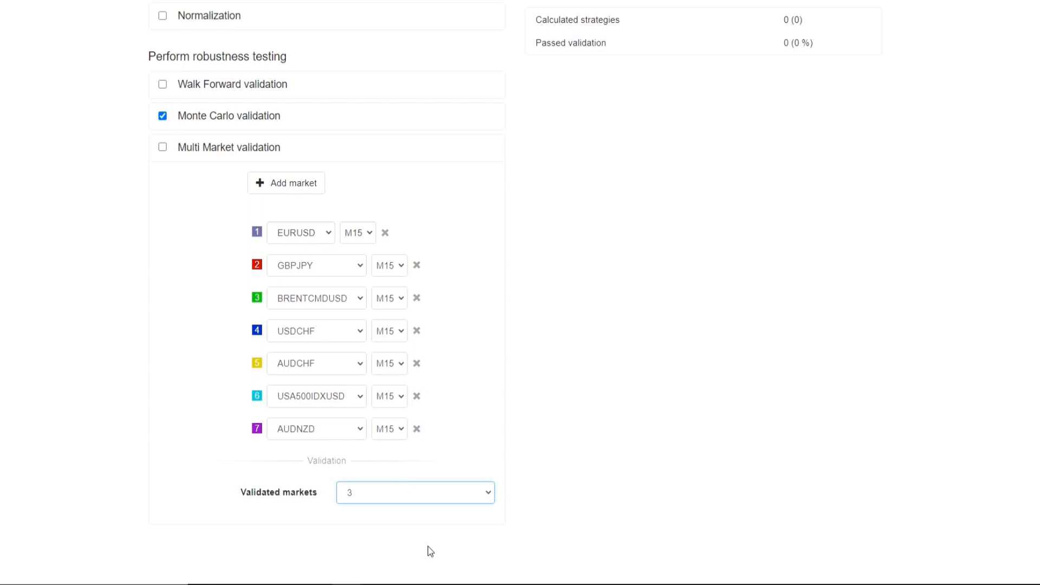
{"action": "mouse_move", "coordinate": [423, 543]}
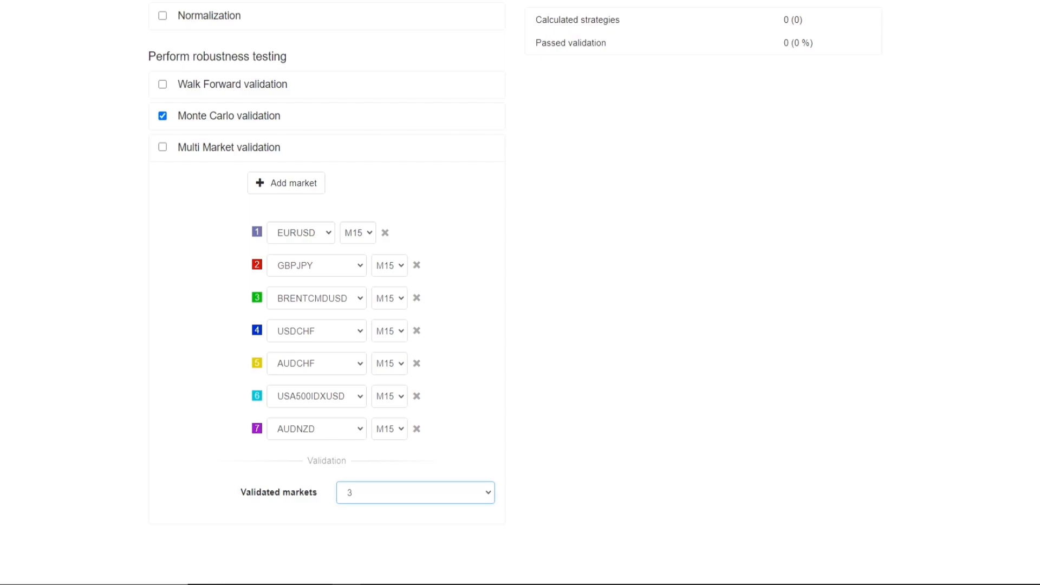
{"action": "mouse_move", "coordinate": [816, 259]}
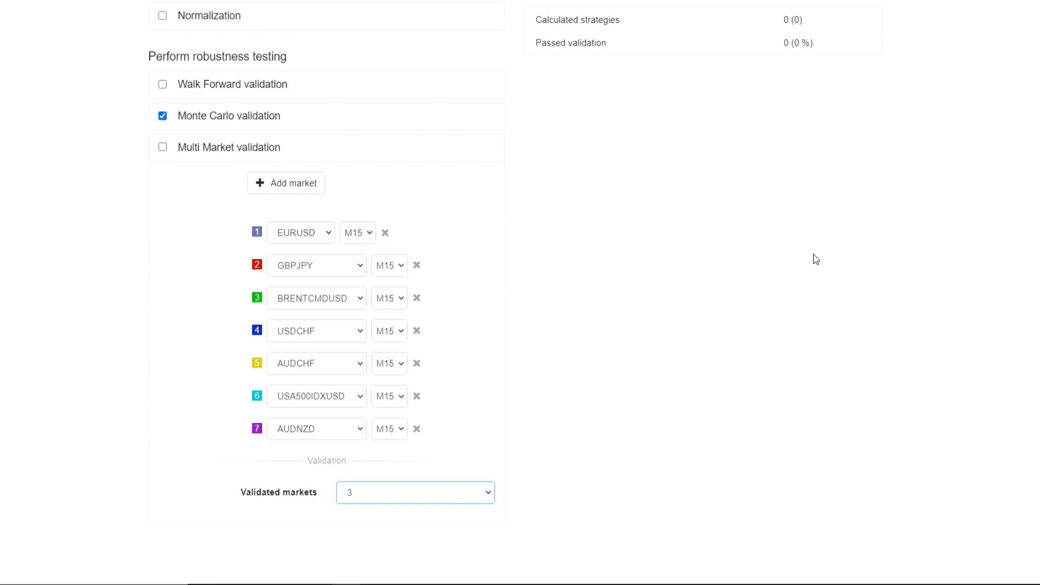
{"action": "mouse_move", "coordinate": [713, 356]}
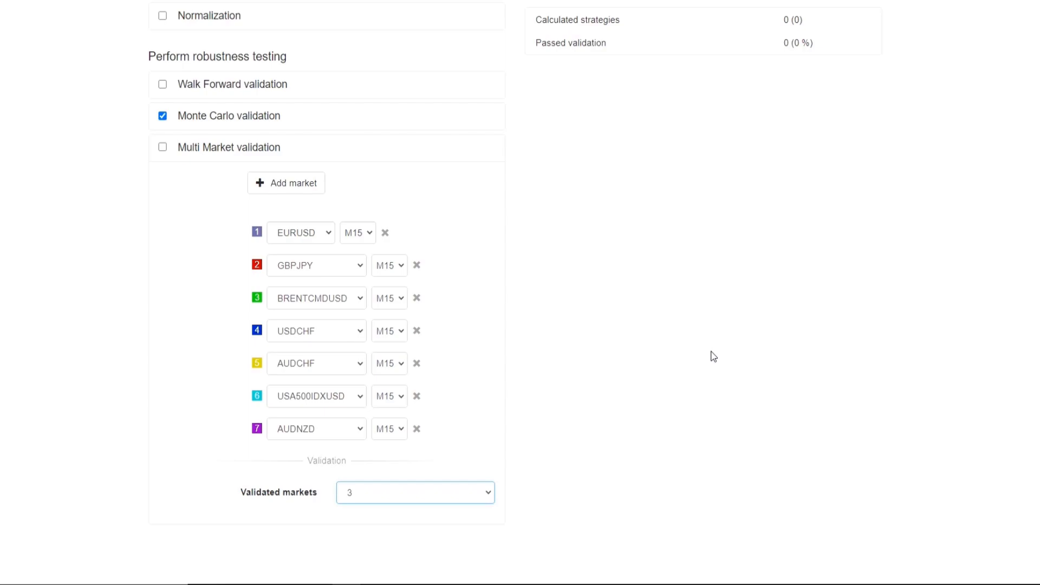
{"action": "mouse_move", "coordinate": [583, 360]}
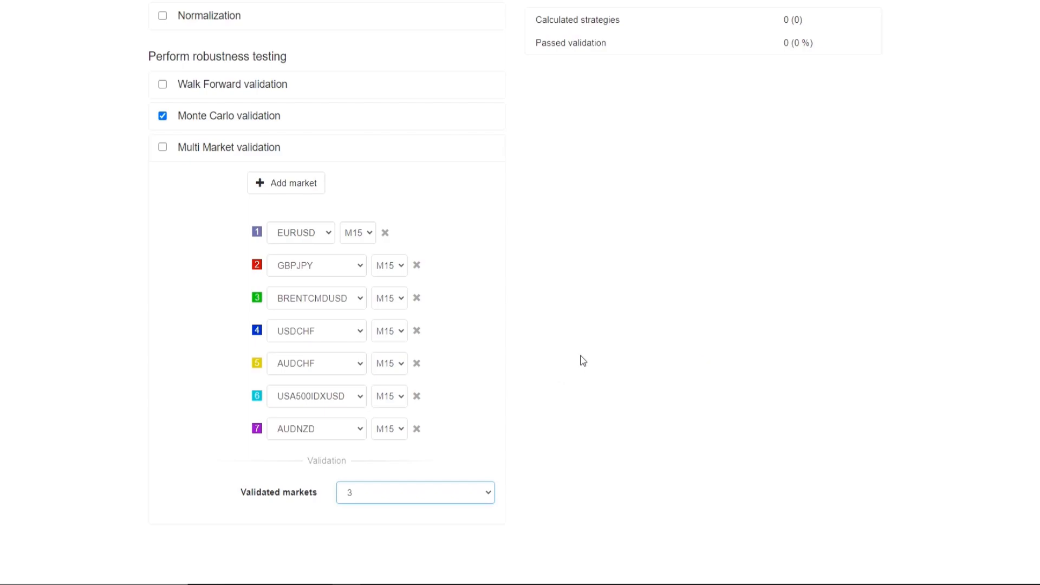